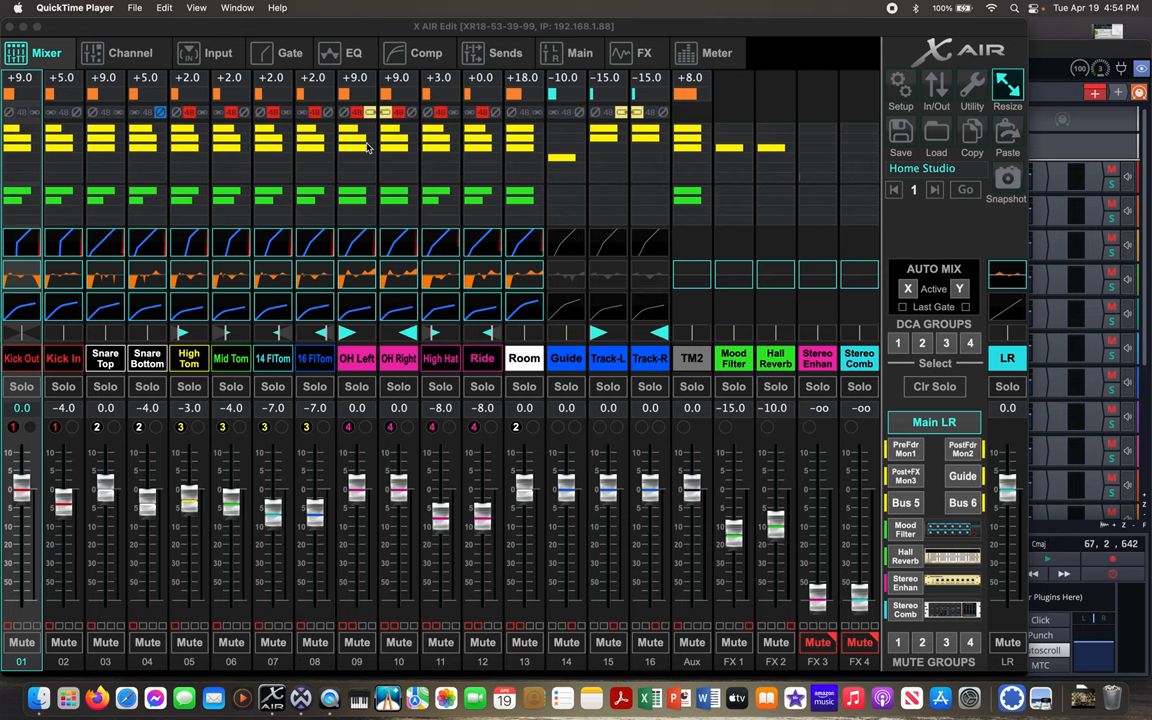
{"action": "mouse_move", "coordinate": [468, 135]}
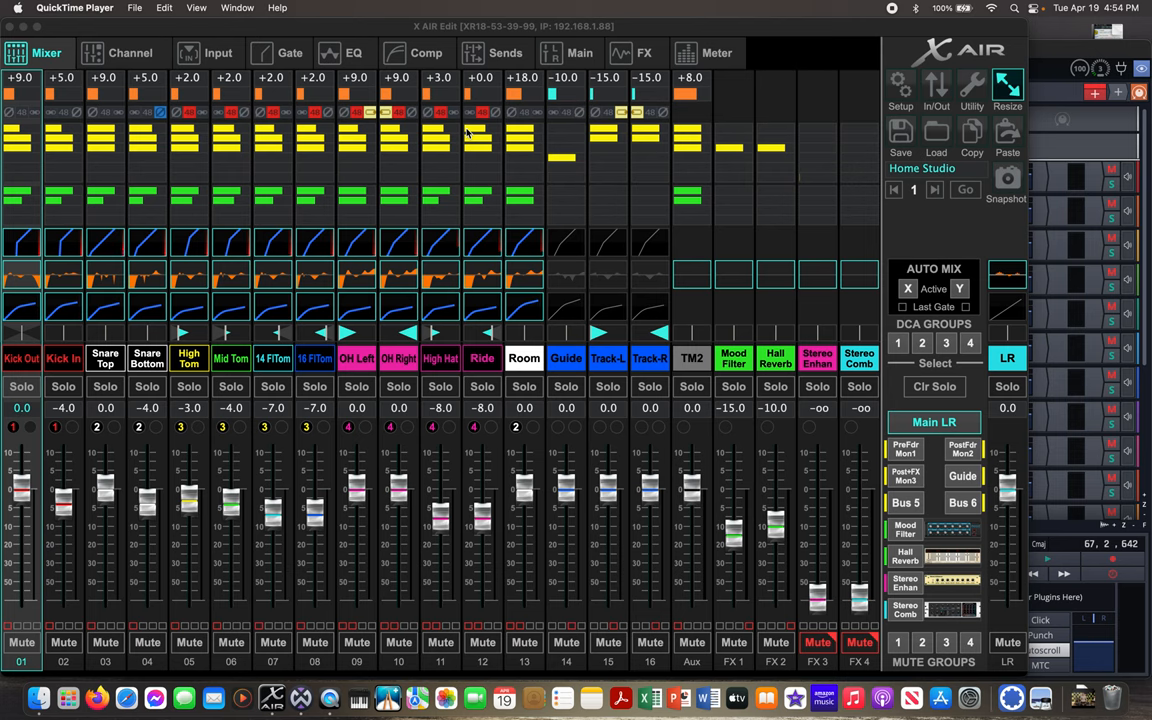
{"action": "mouse_move", "coordinate": [428, 33]}
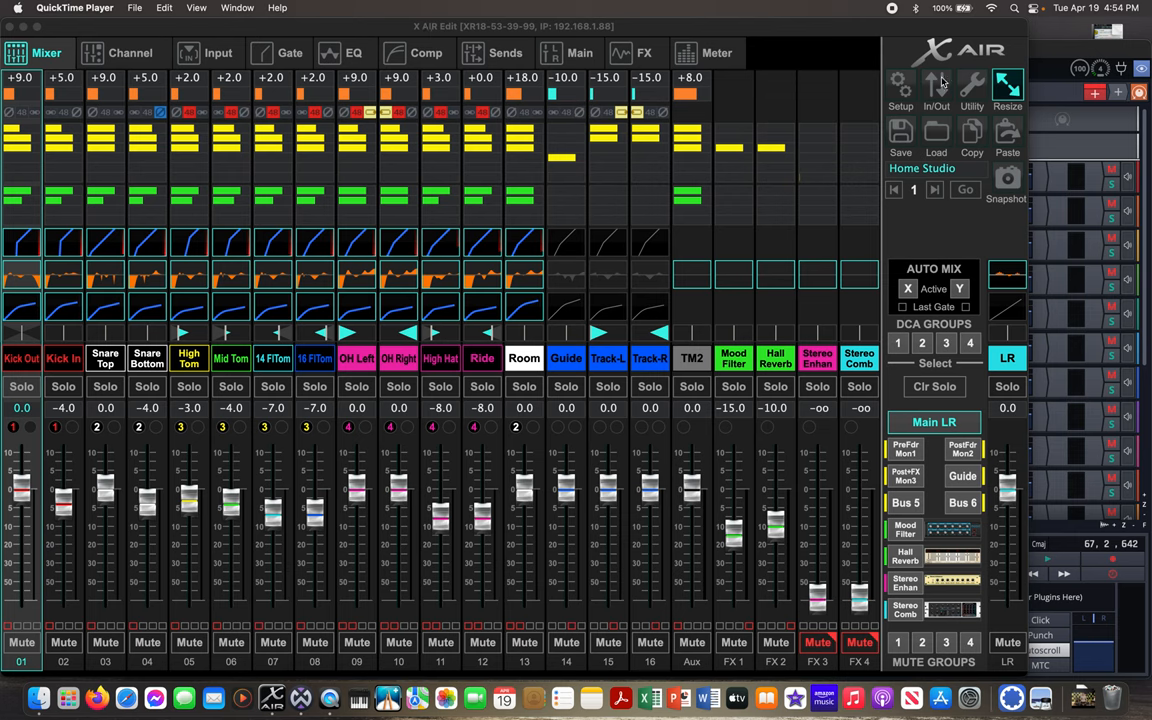
{"action": "mouse_move", "coordinate": [865, 80]}
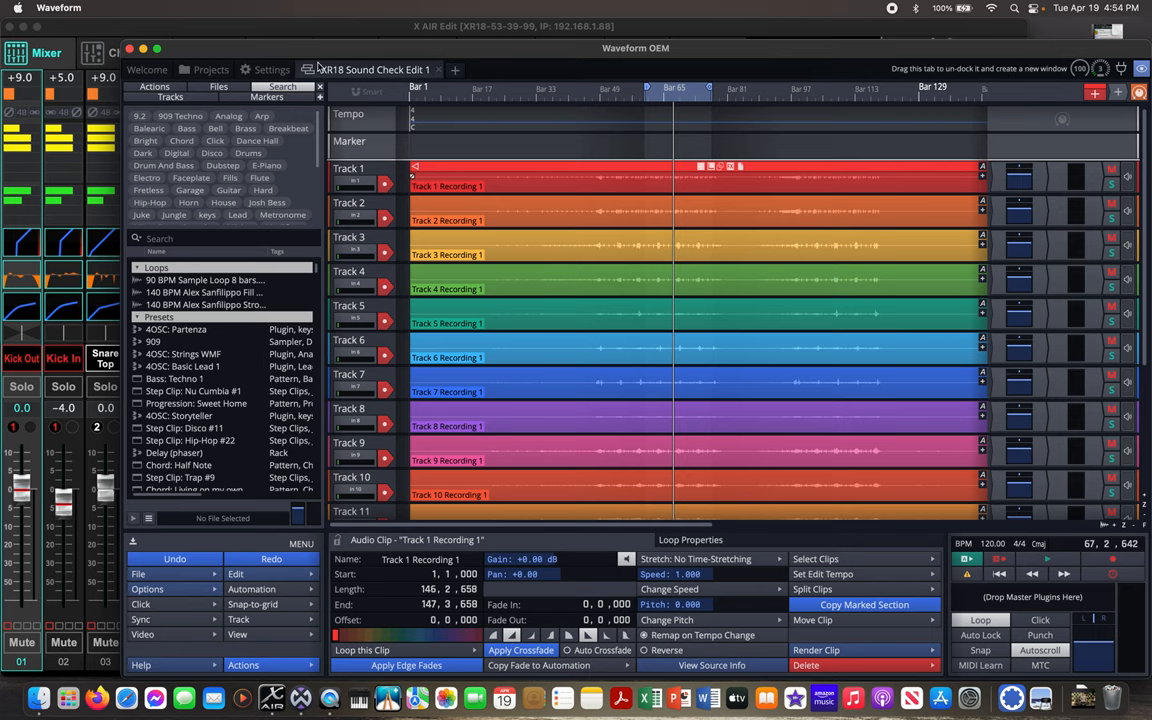
Step: Open the In/Out routing and show USB sends 1–18 fed from channels 1–18
{"action": "left_click", "coordinate": [264, 69]}
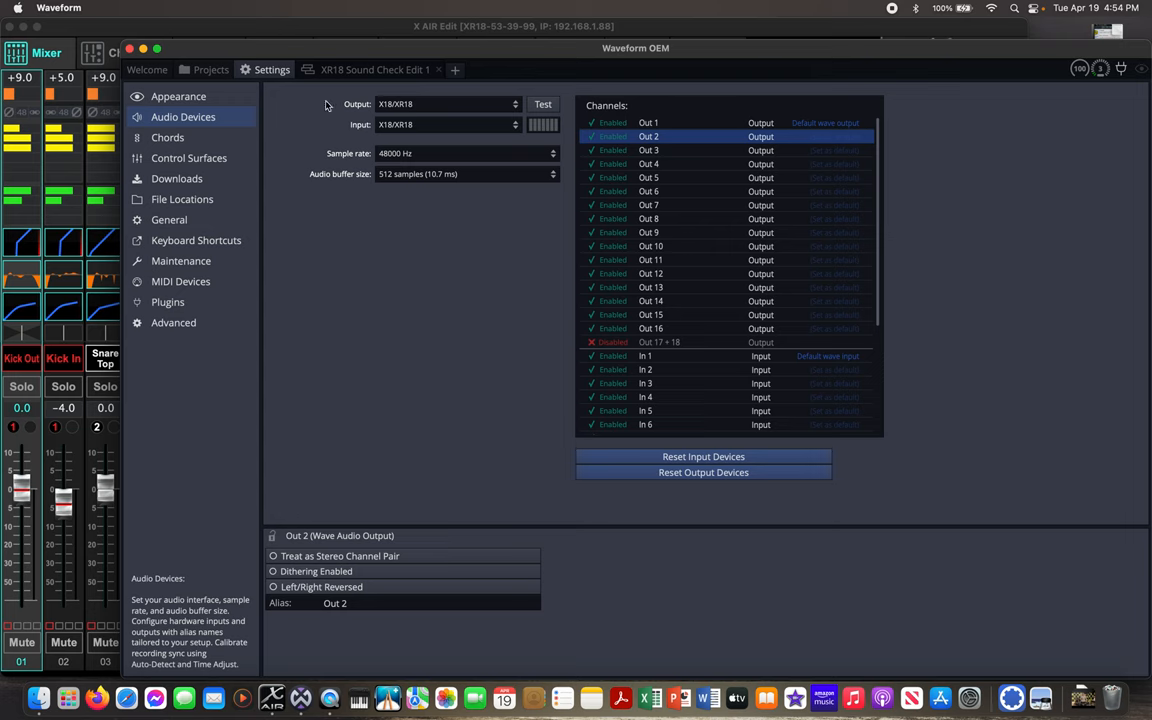
{"action": "mouse_move", "coordinate": [412, 135]}
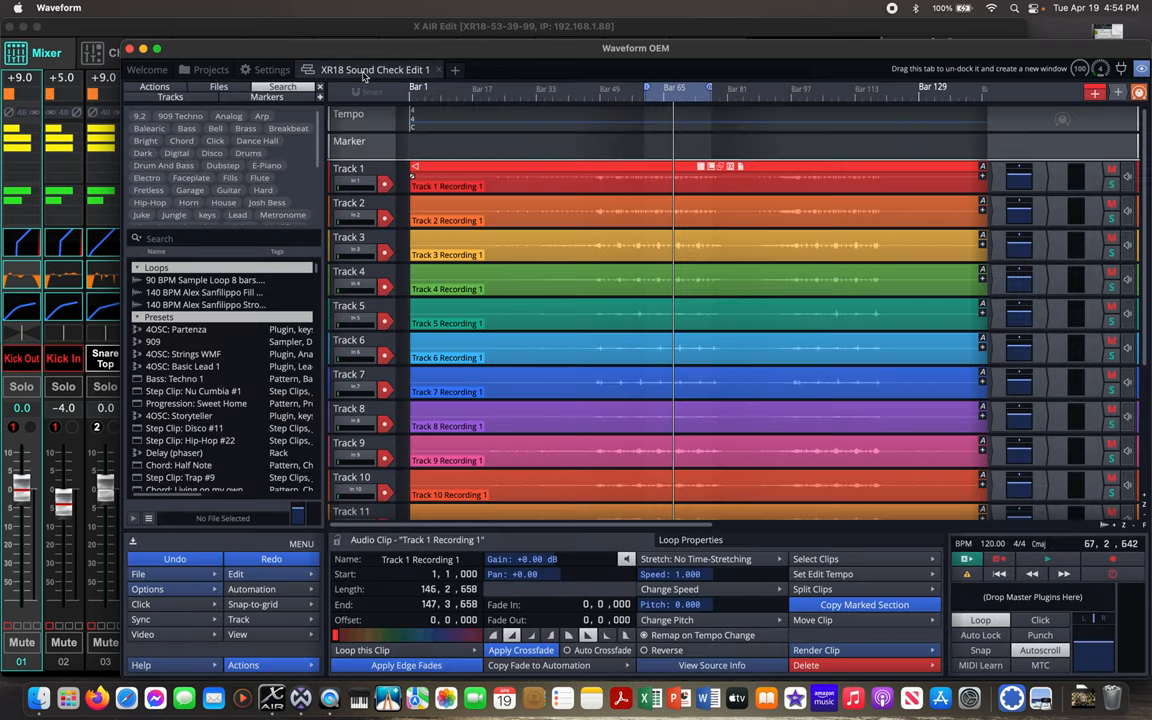
{"action": "mouse_move", "coordinate": [386, 357]}
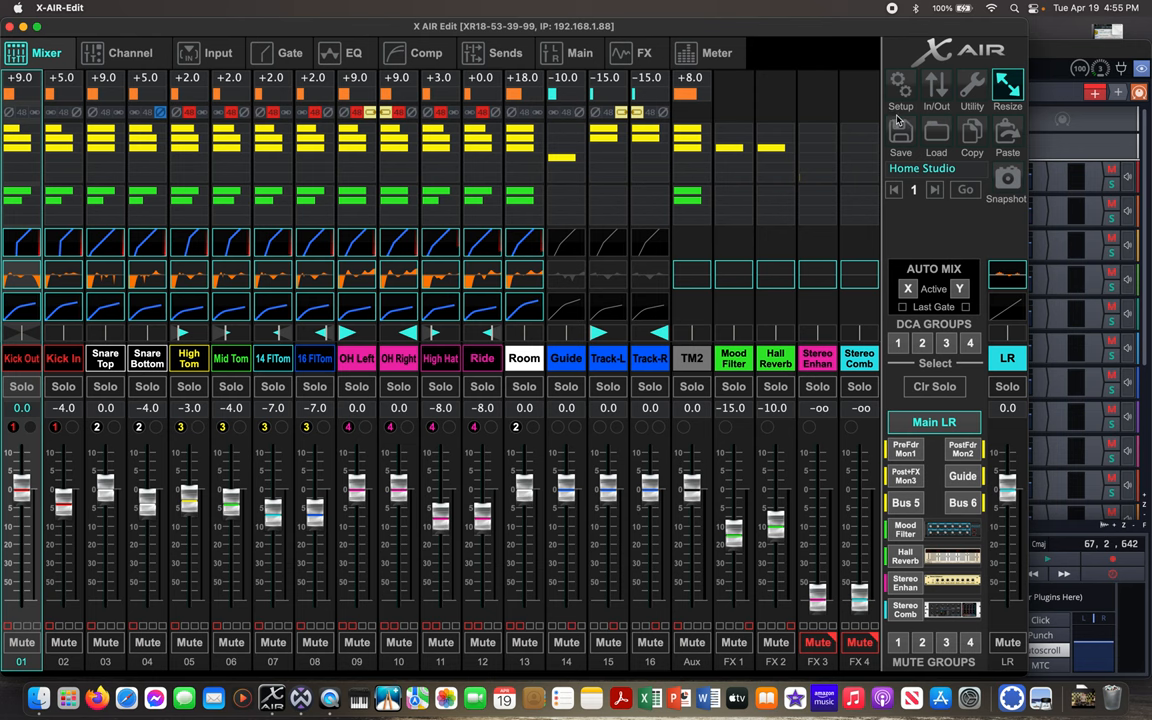
{"action": "left_click", "coordinate": [935, 88]}
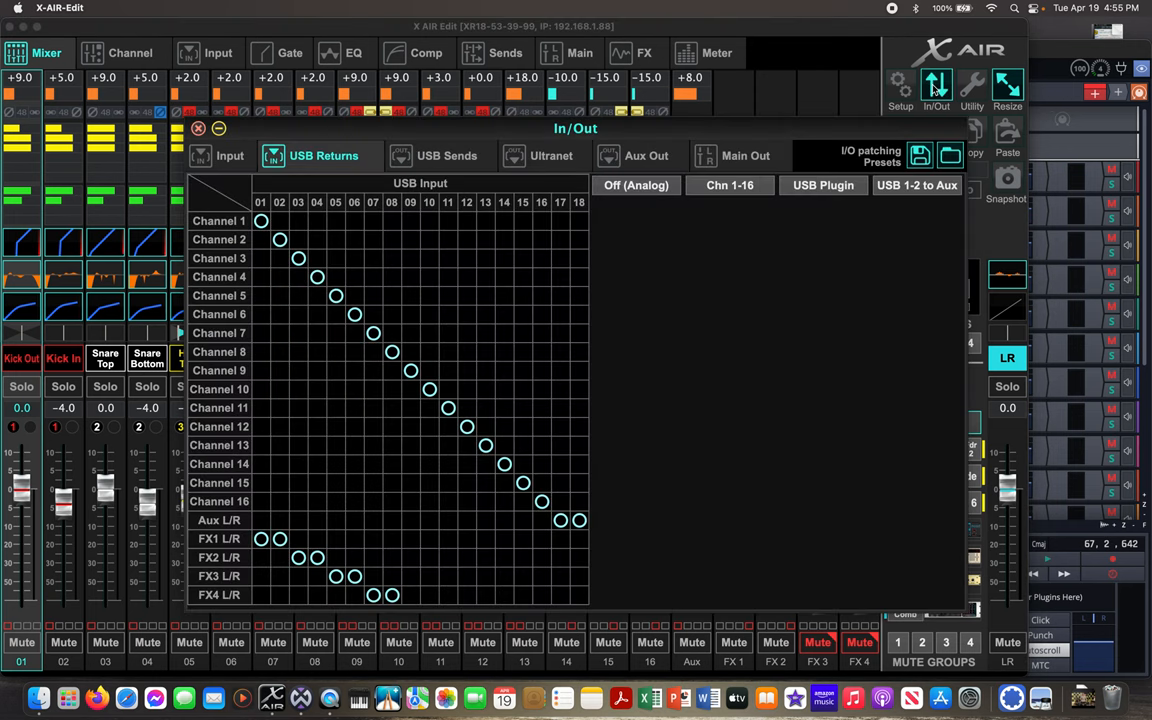
{"action": "mouse_move", "coordinate": [768, 310]}
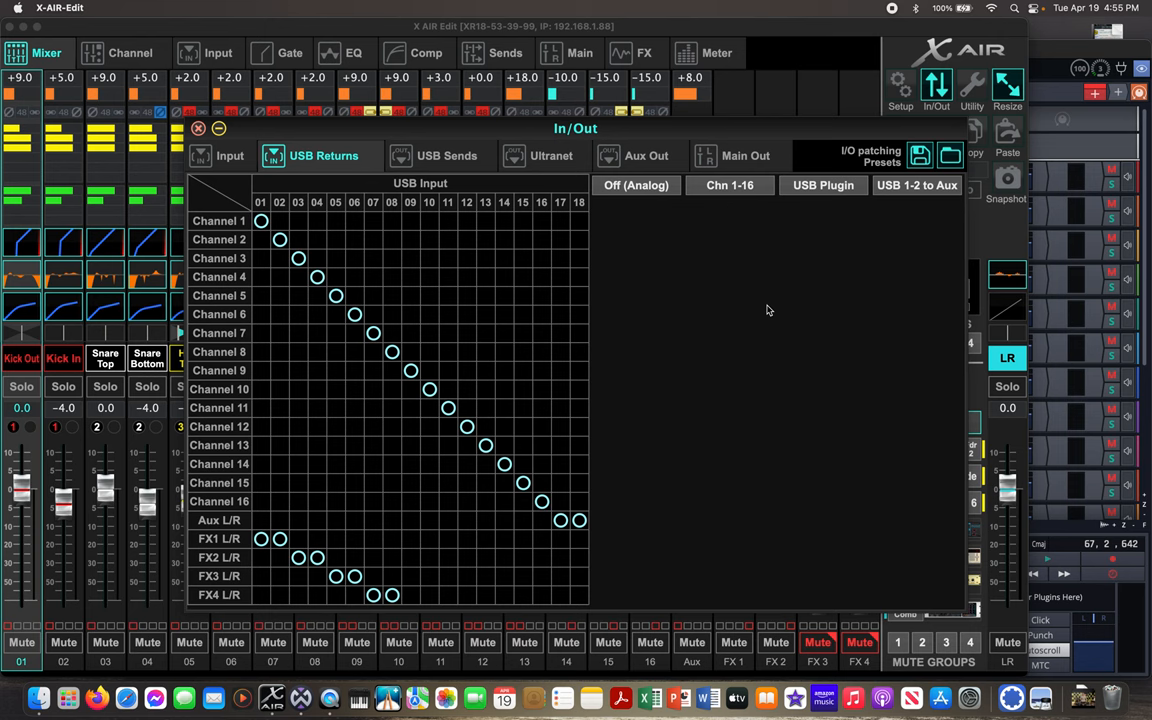
{"action": "left_click", "coordinate": [447, 155]}
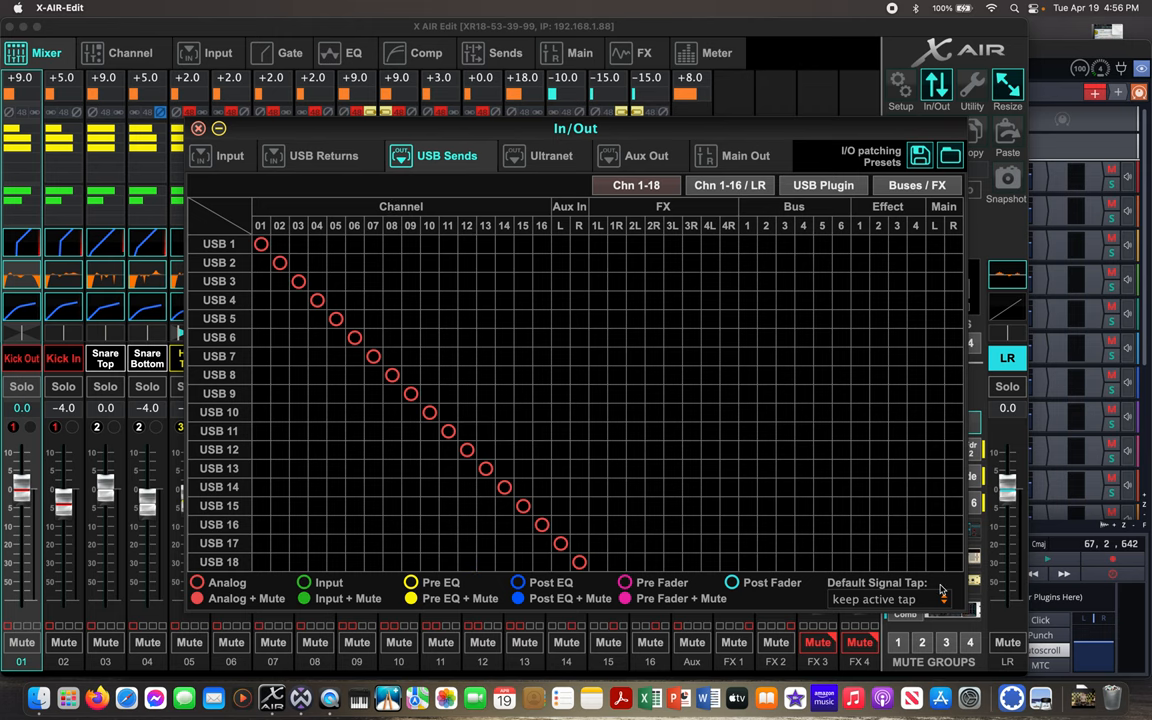
Step: Open the Default Signal Tap dropdown for the USB sends
{"action": "left_click", "coordinate": [888, 599]}
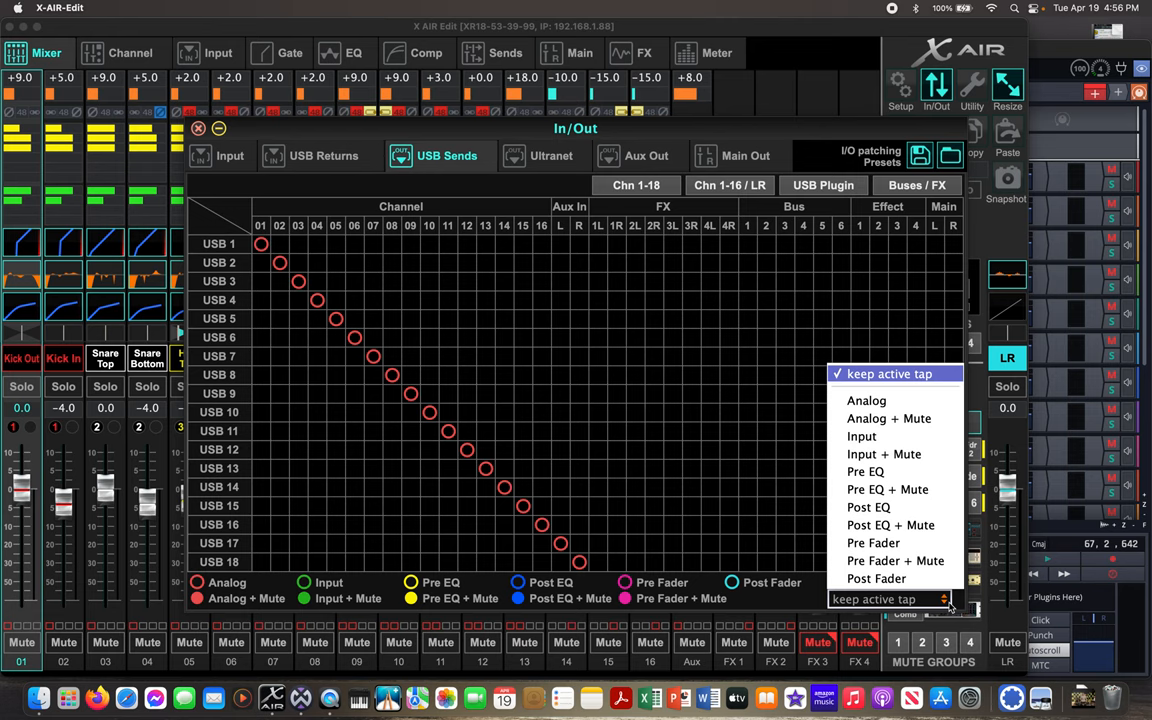
{"action": "mouse_move", "coordinate": [861, 436]}
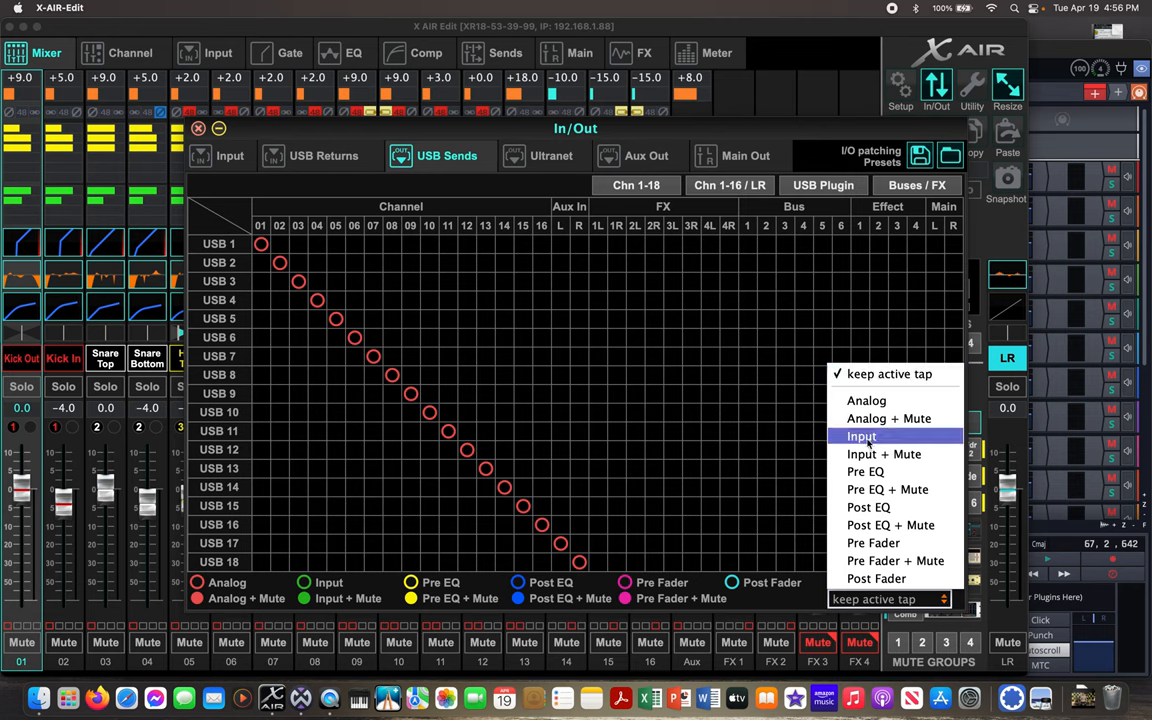
{"action": "mouse_move", "coordinate": [868, 507]}
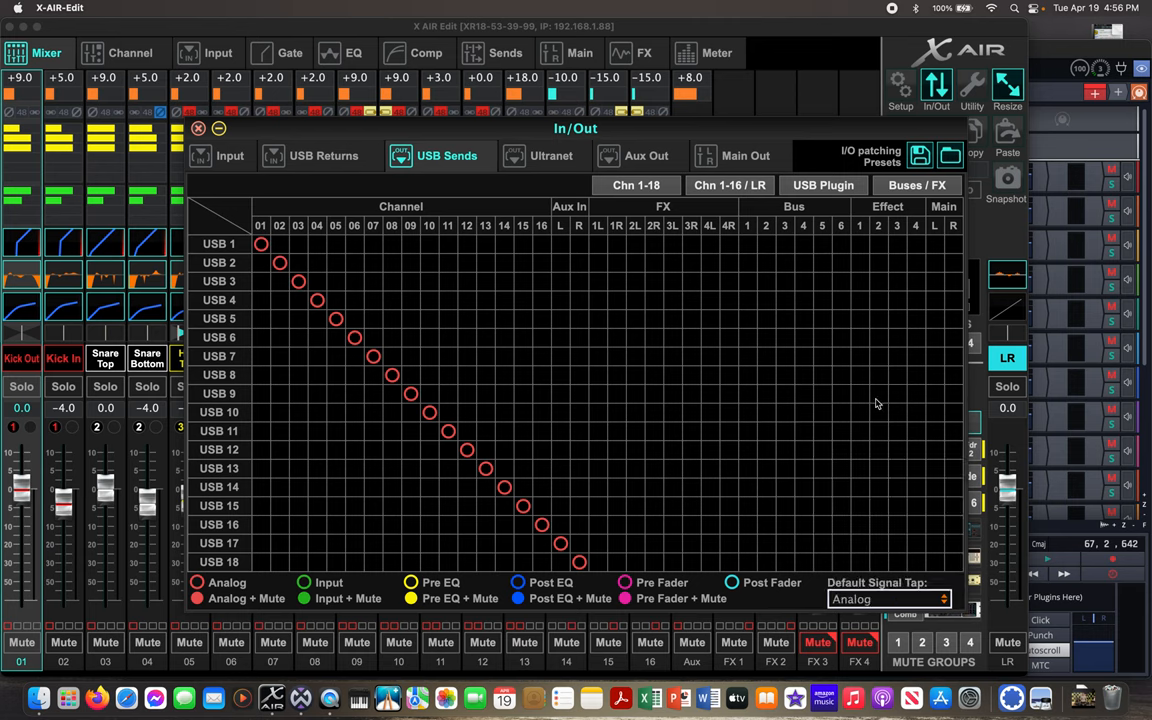
{"action": "mouse_move", "coordinate": [341, 190]}
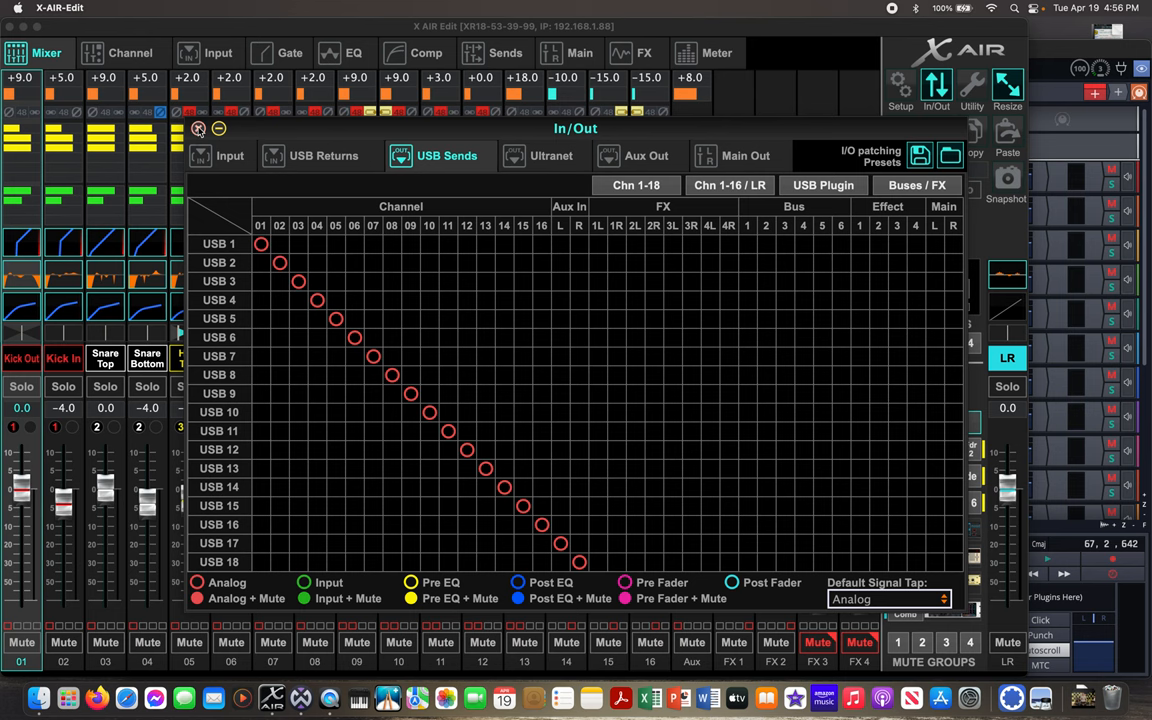
Step: Close the In/Out routing window to return to the mixer overview
{"action": "left_click", "coordinate": [198, 129]}
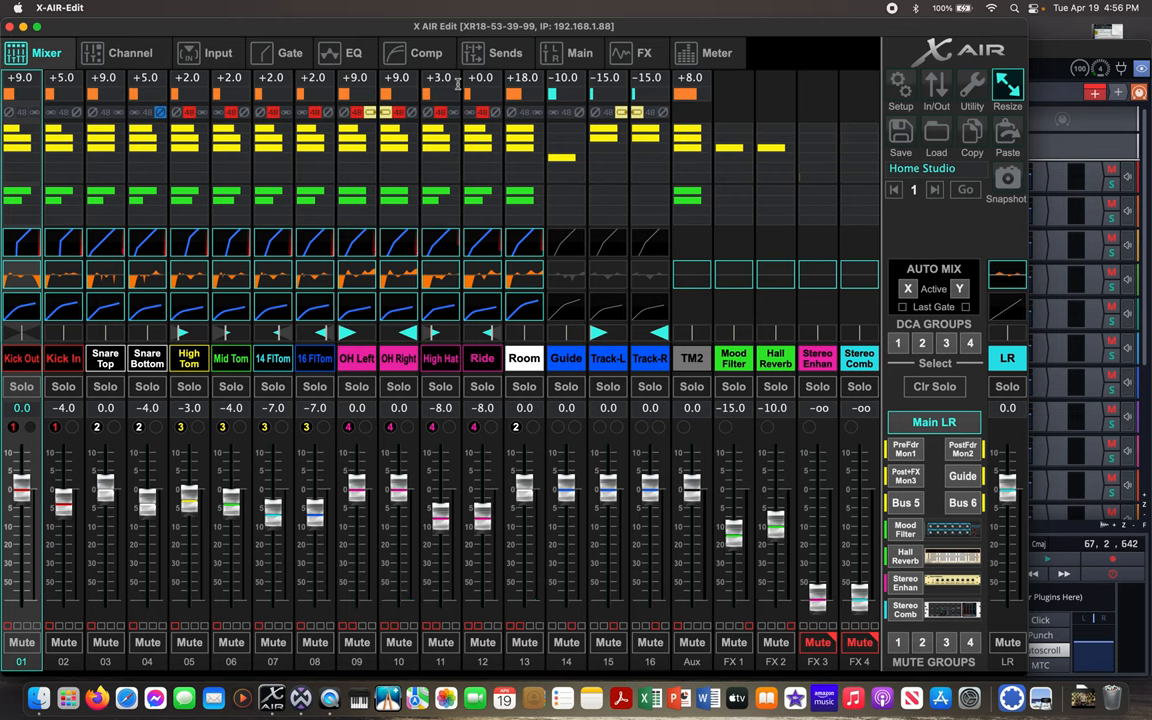
{"action": "mouse_move", "coordinate": [618, 104]}
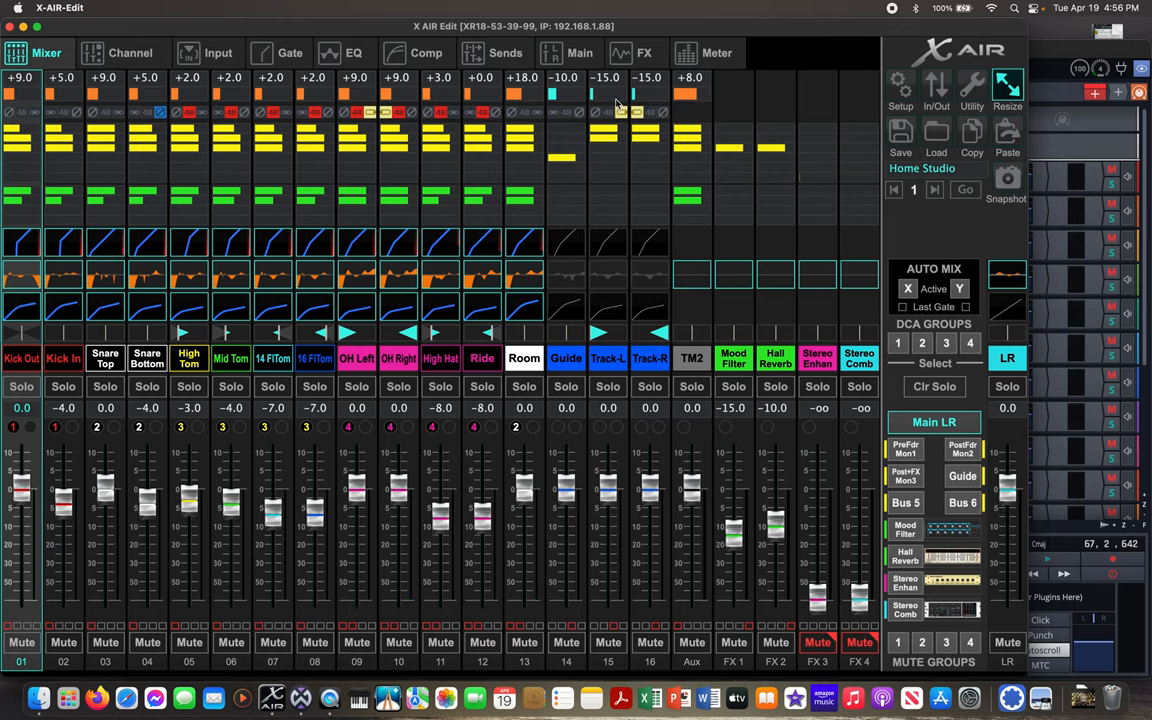
{"action": "mouse_move", "coordinate": [578, 358]}
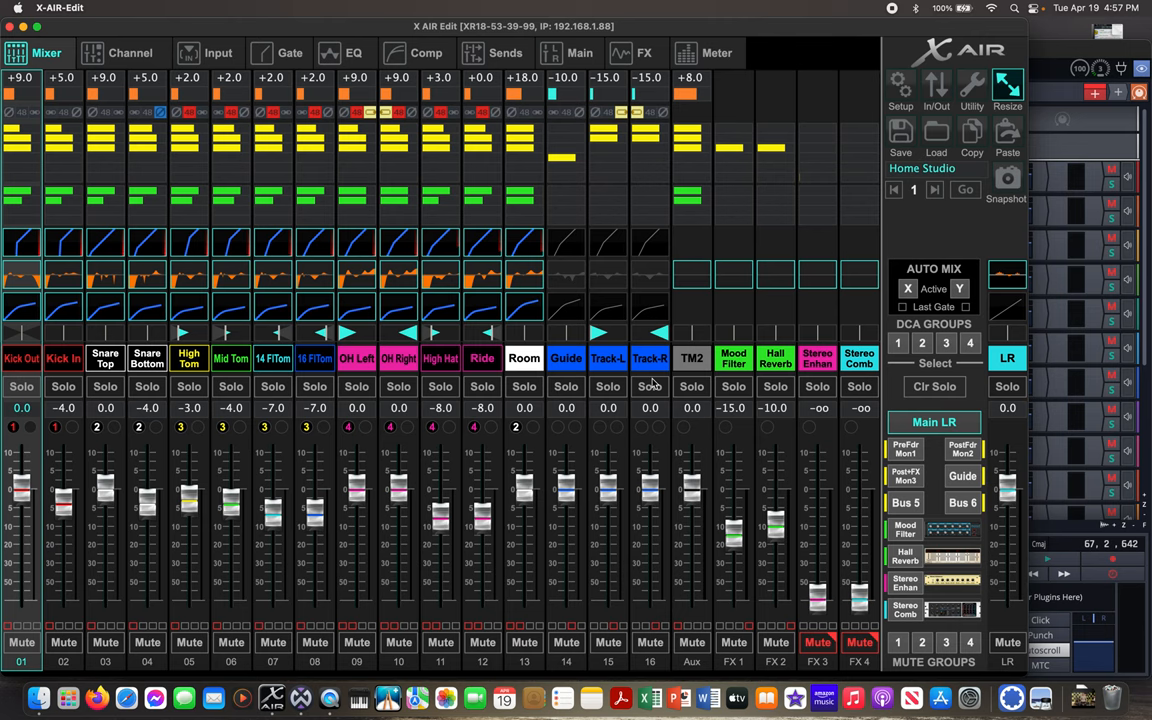
{"action": "mouse_move", "coordinate": [333, 120]}
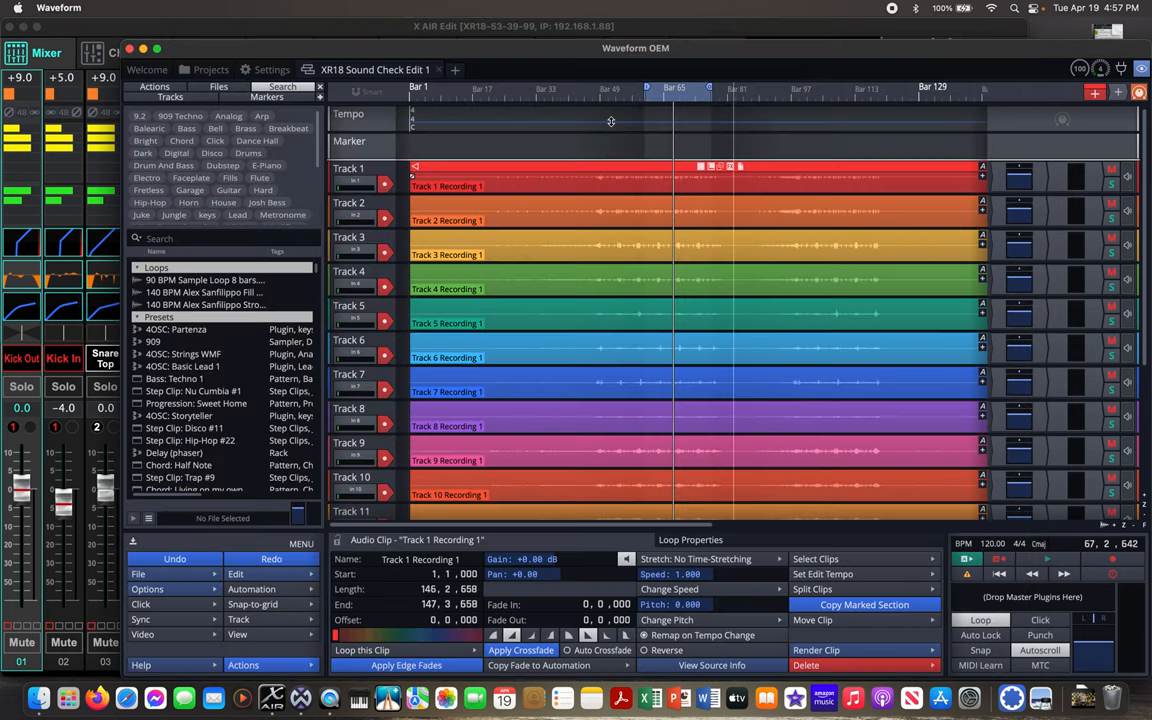
{"action": "mouse_move", "coordinate": [264, 70]}
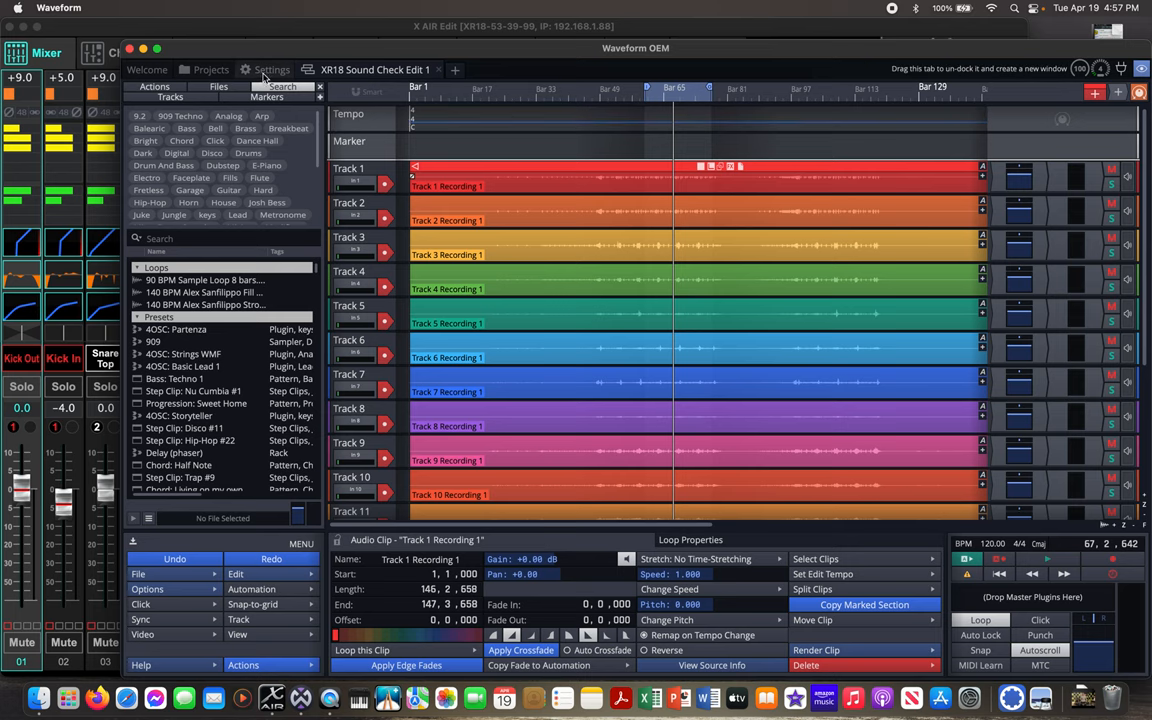
Step: Show Waveform's audio device settings with XR18 as input and output at 48 kHz
{"action": "left_click", "coordinate": [271, 69]}
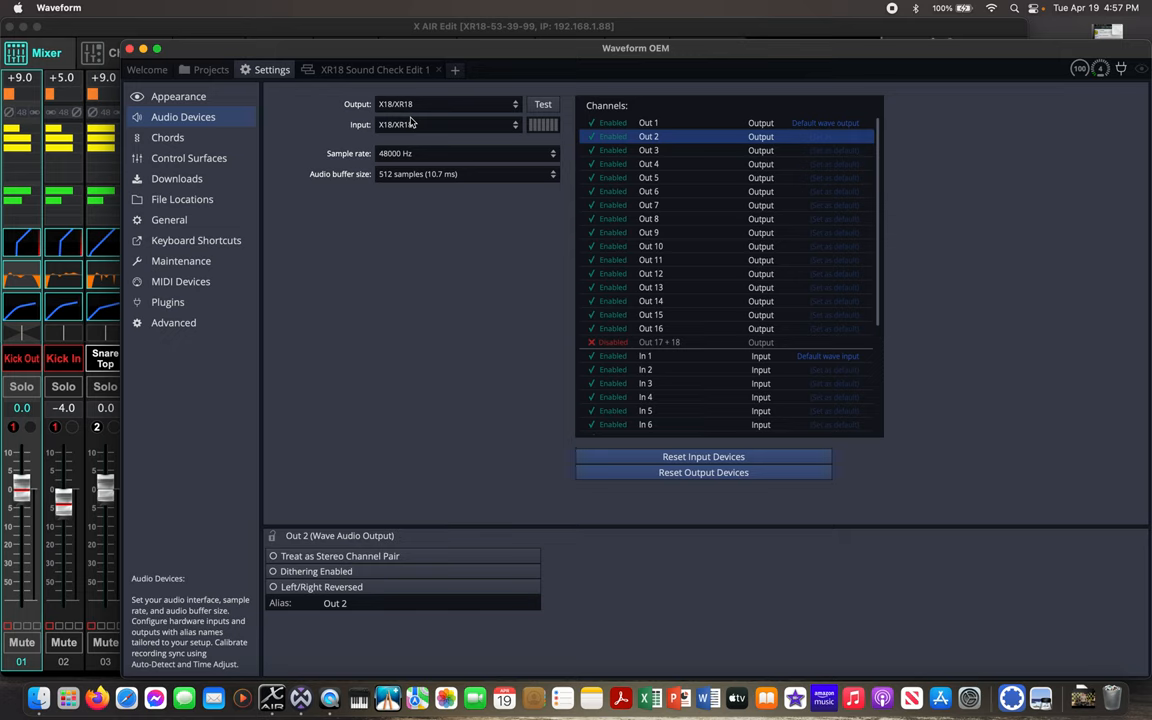
{"action": "mouse_move", "coordinate": [432, 125]}
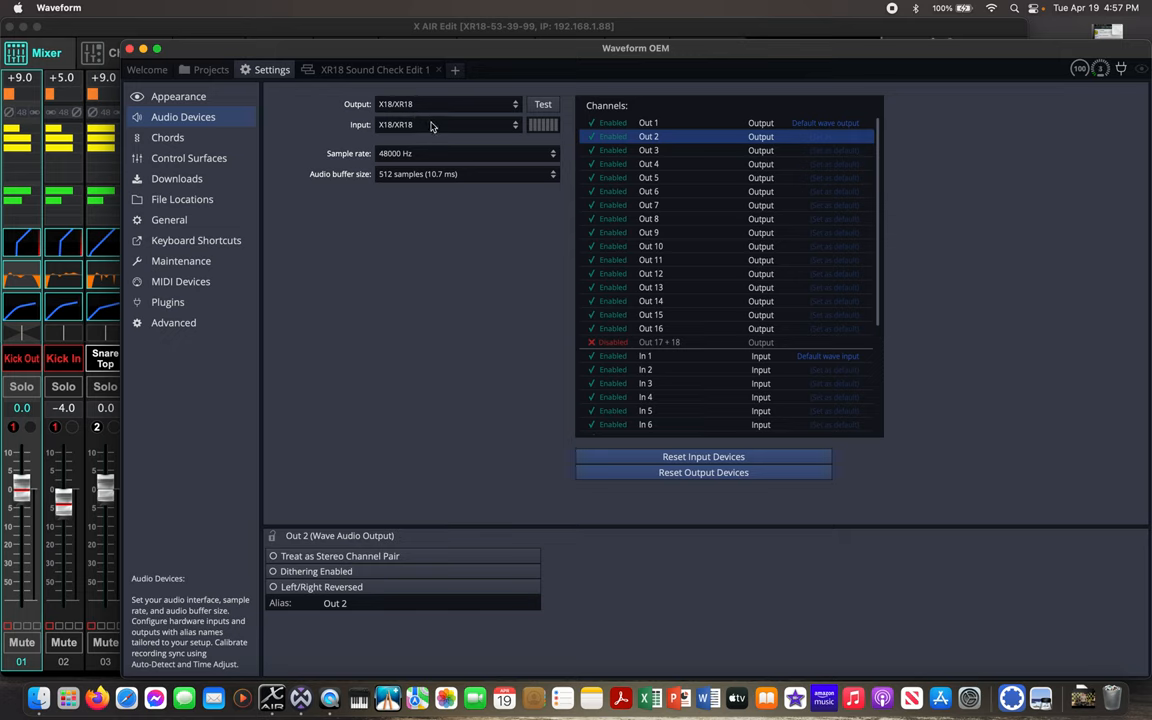
{"action": "mouse_move", "coordinate": [588, 175]}
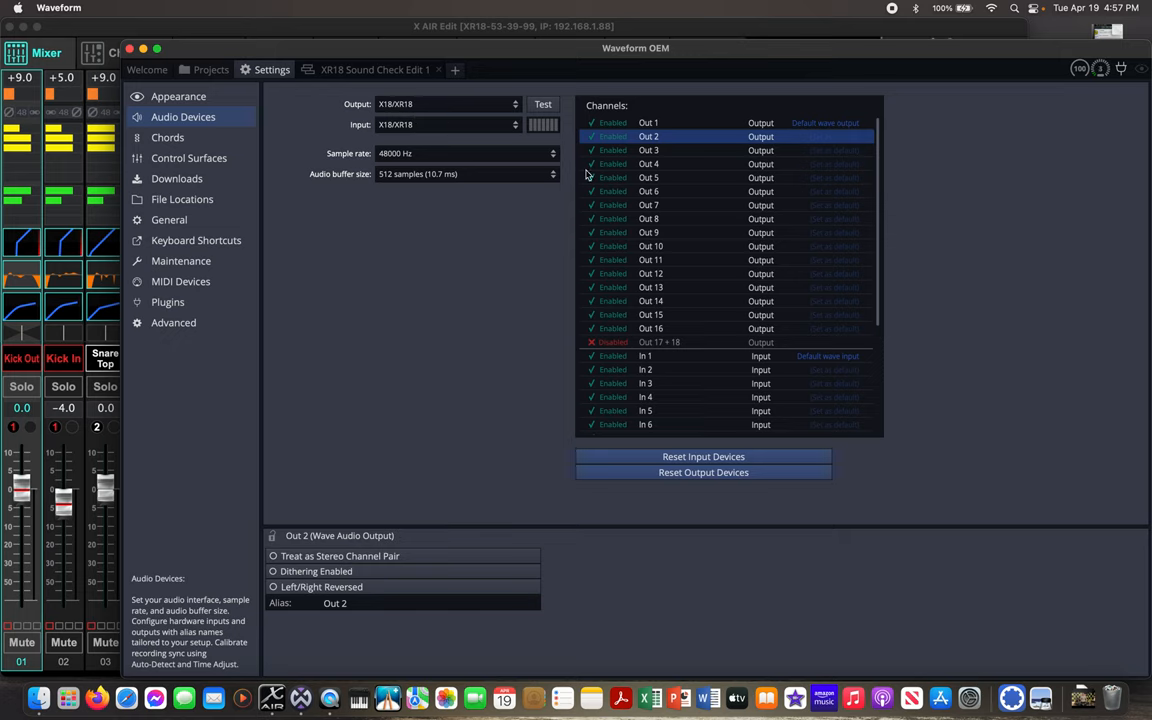
{"action": "mouse_move", "coordinate": [645, 137]}
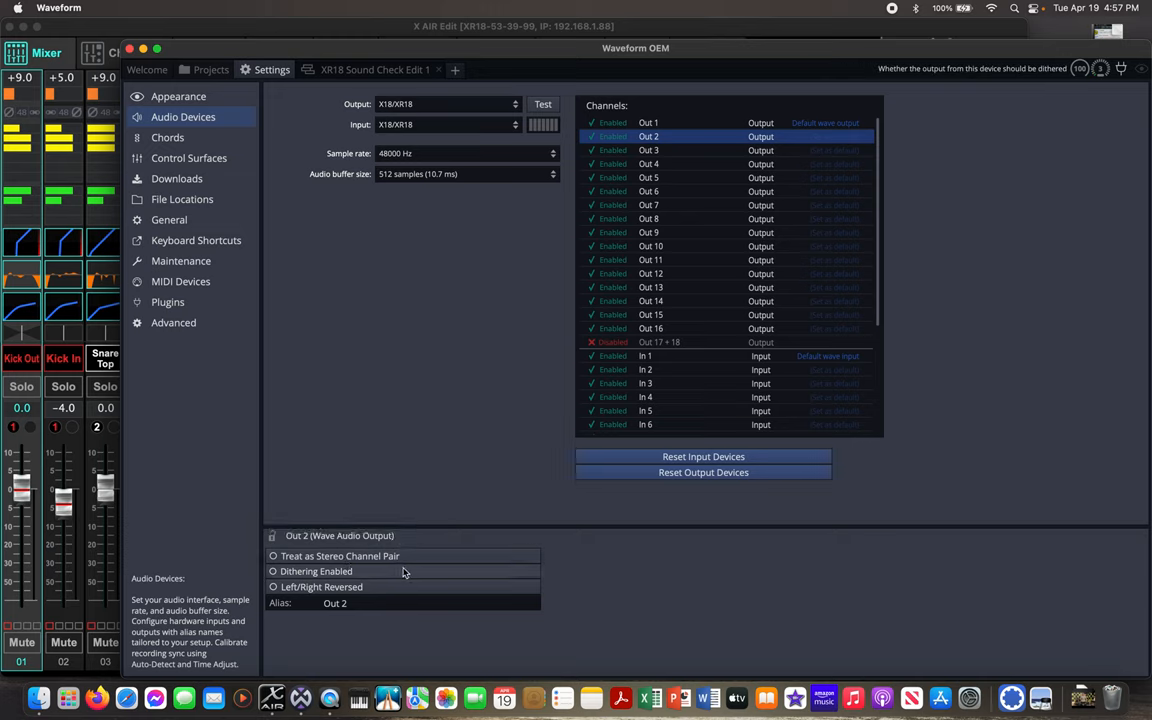
{"action": "mouse_move", "coordinate": [793, 673]}
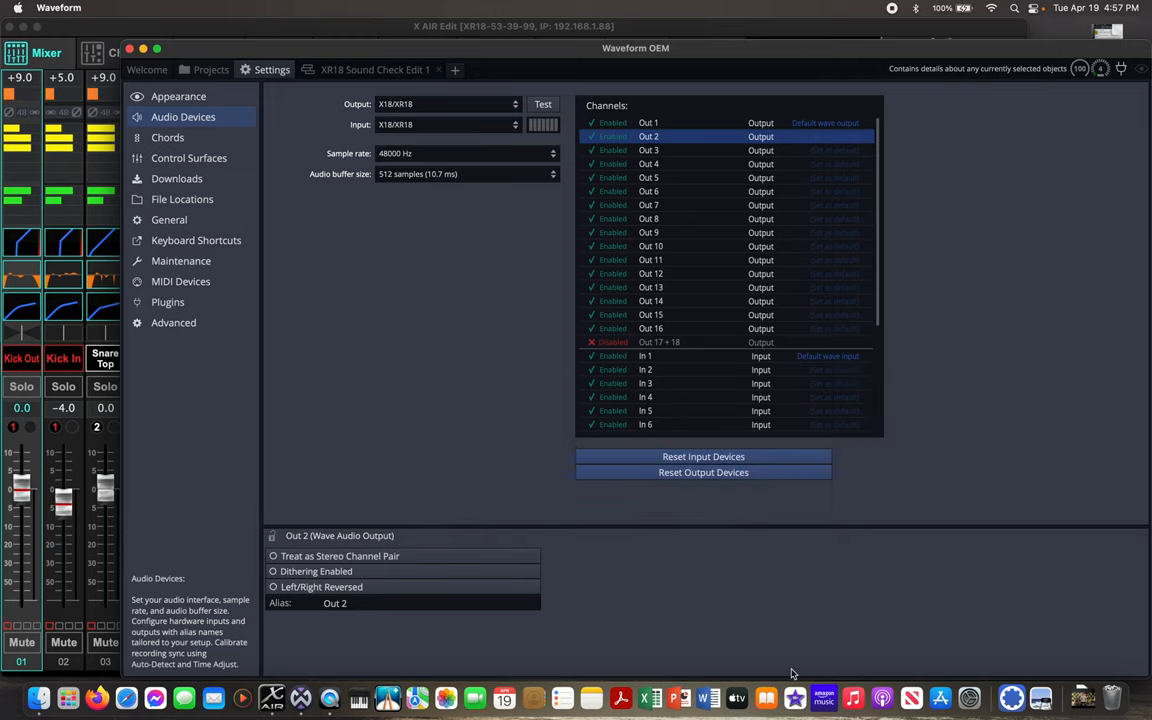
{"action": "mouse_move", "coordinate": [640, 109]}
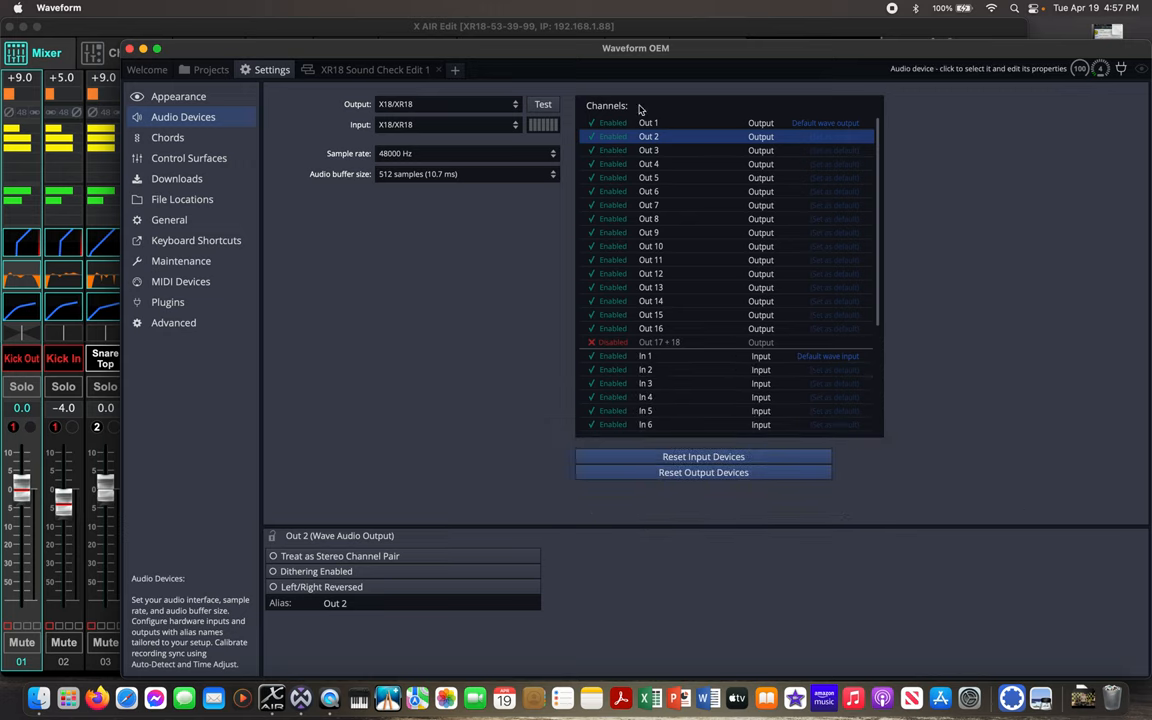
{"action": "mouse_move", "coordinate": [939, 382]}
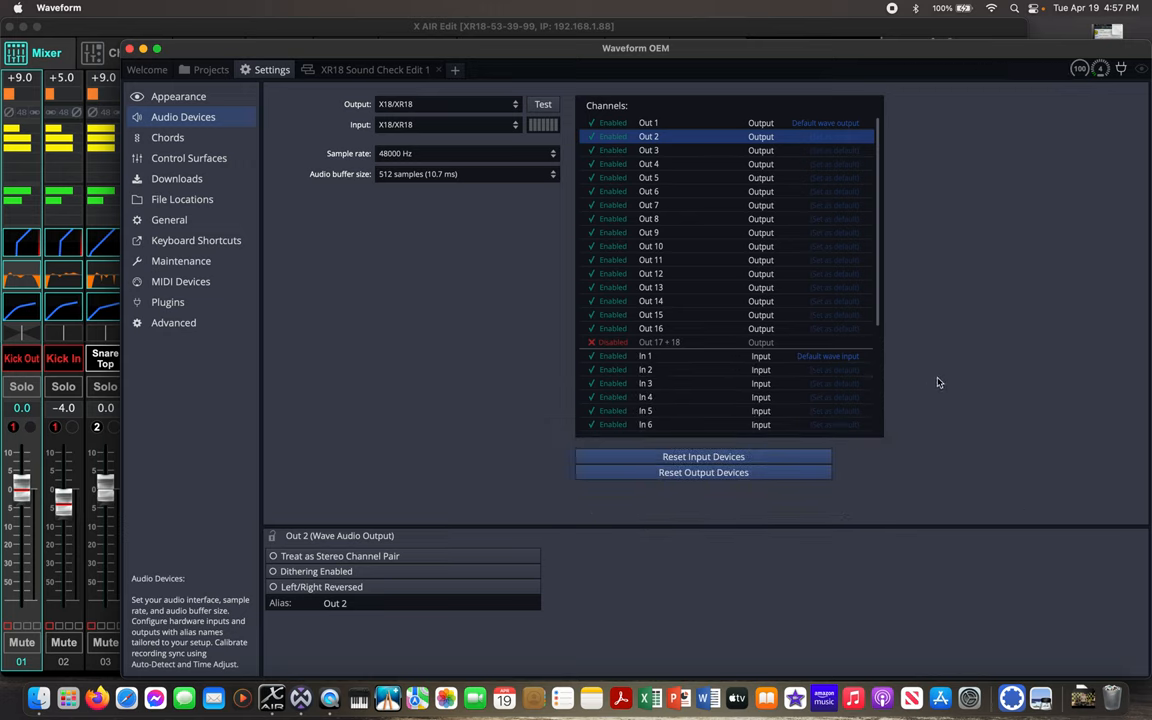
{"action": "mouse_move", "coordinate": [375, 69]}
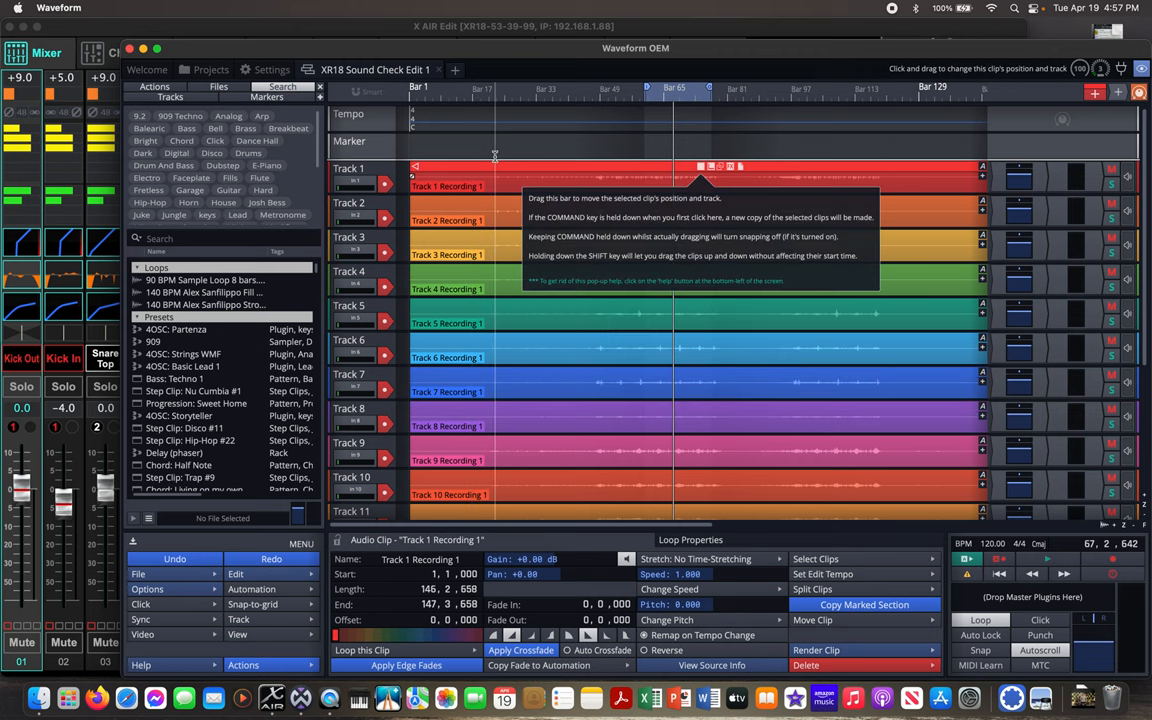
{"action": "mouse_move", "coordinate": [490, 140]}
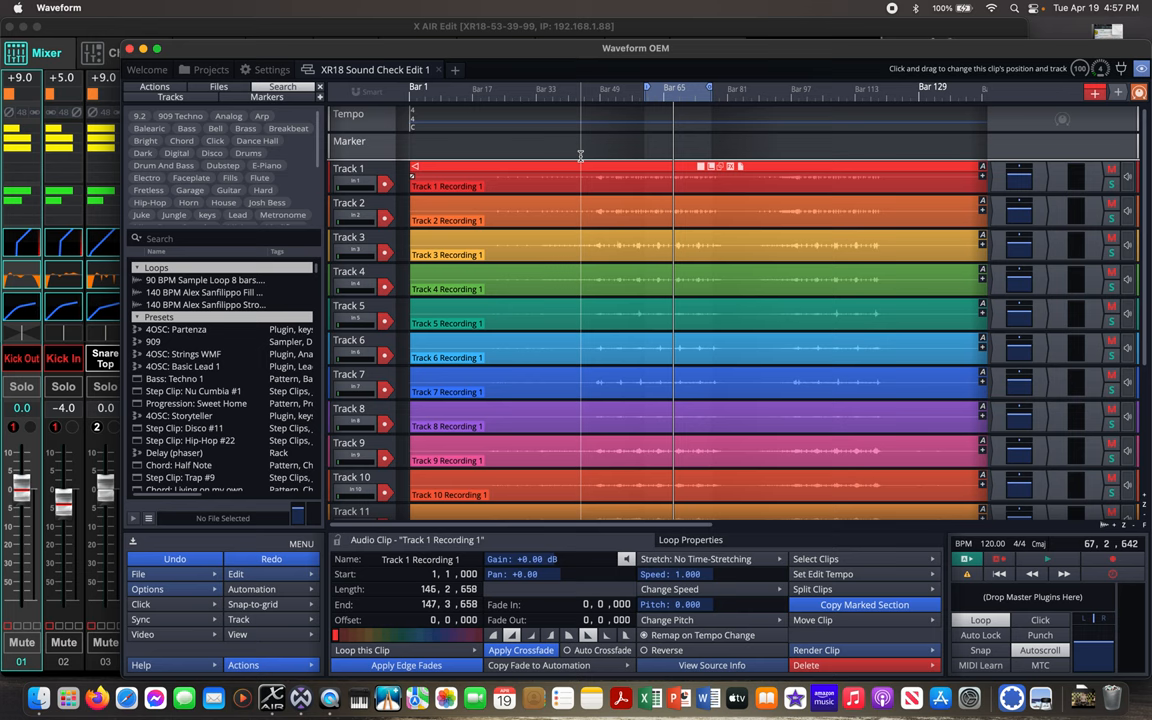
{"action": "mouse_move", "coordinate": [575, 156]}
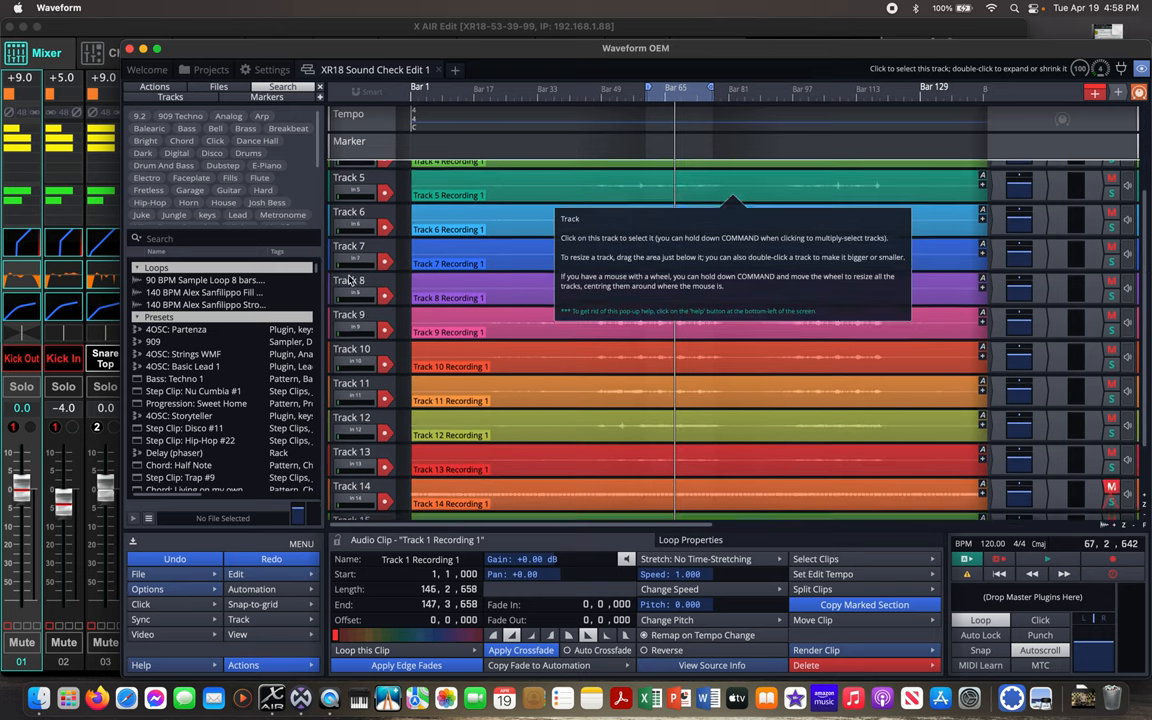
Step: Scroll through the XR18 Sound Check edit's recorded tracks
{"action": "scroll", "scroll_direction": "down", "scroll_amount": 3}
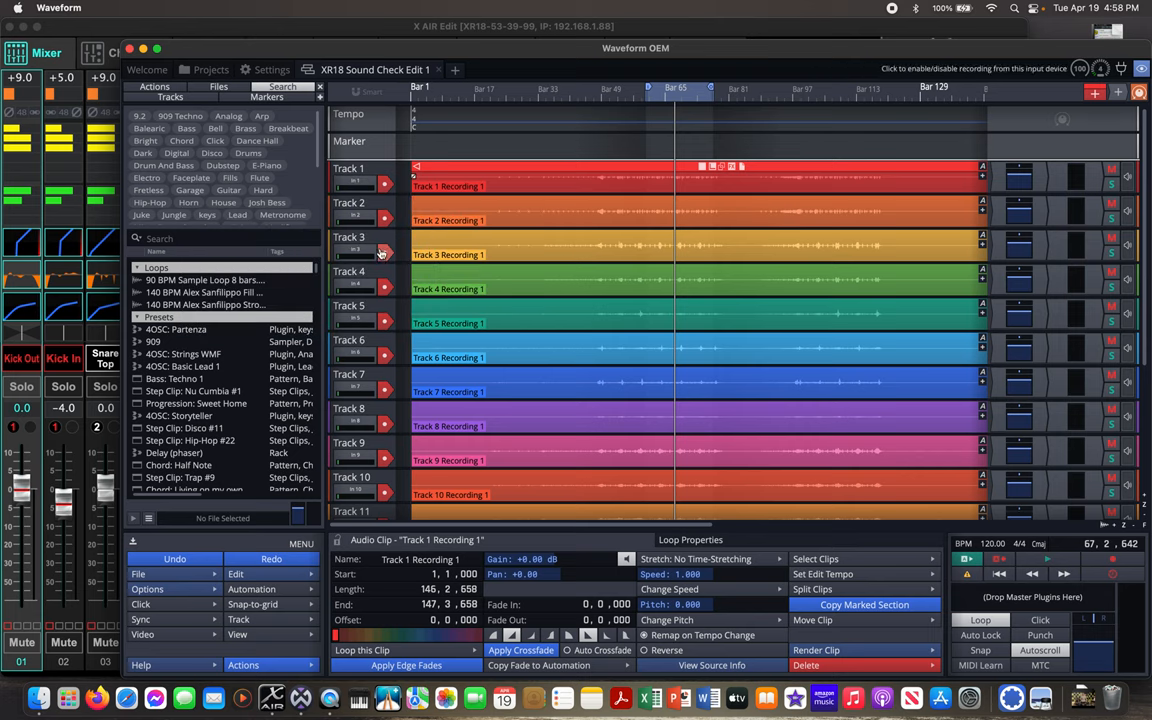
{"action": "mouse_move", "coordinate": [1033, 158]}
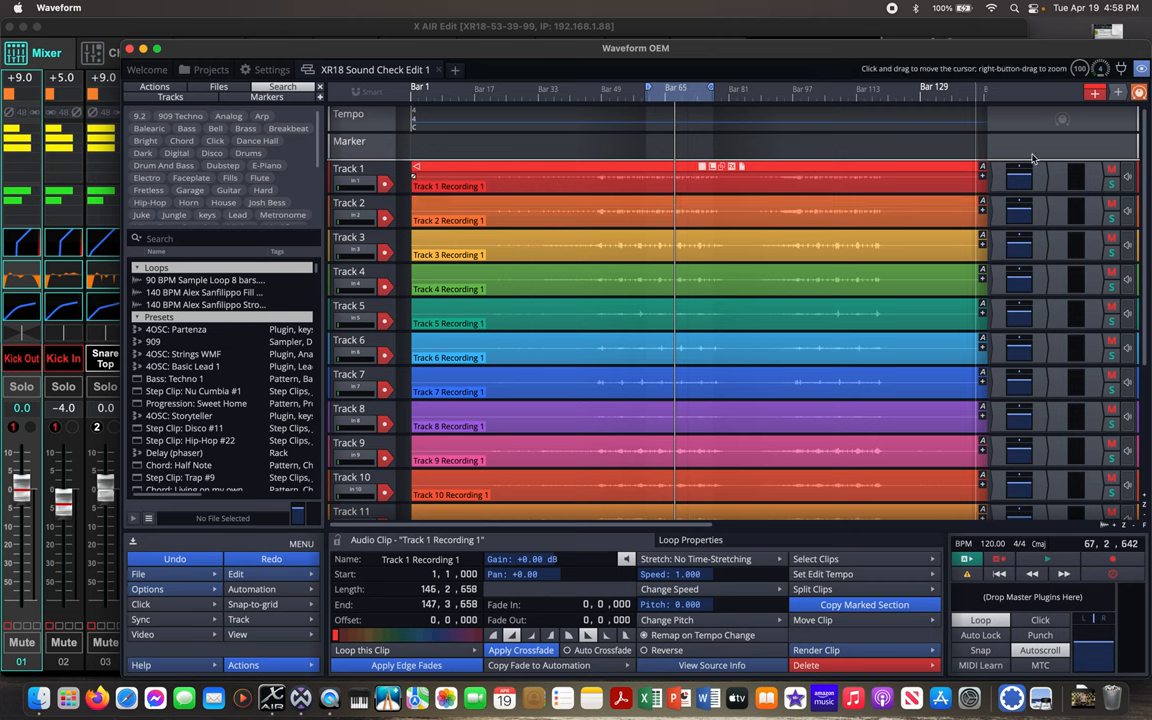
Step: Move the playhead back to around bar 64 in the timeline
{"action": "left_click", "coordinate": [1129, 183]}
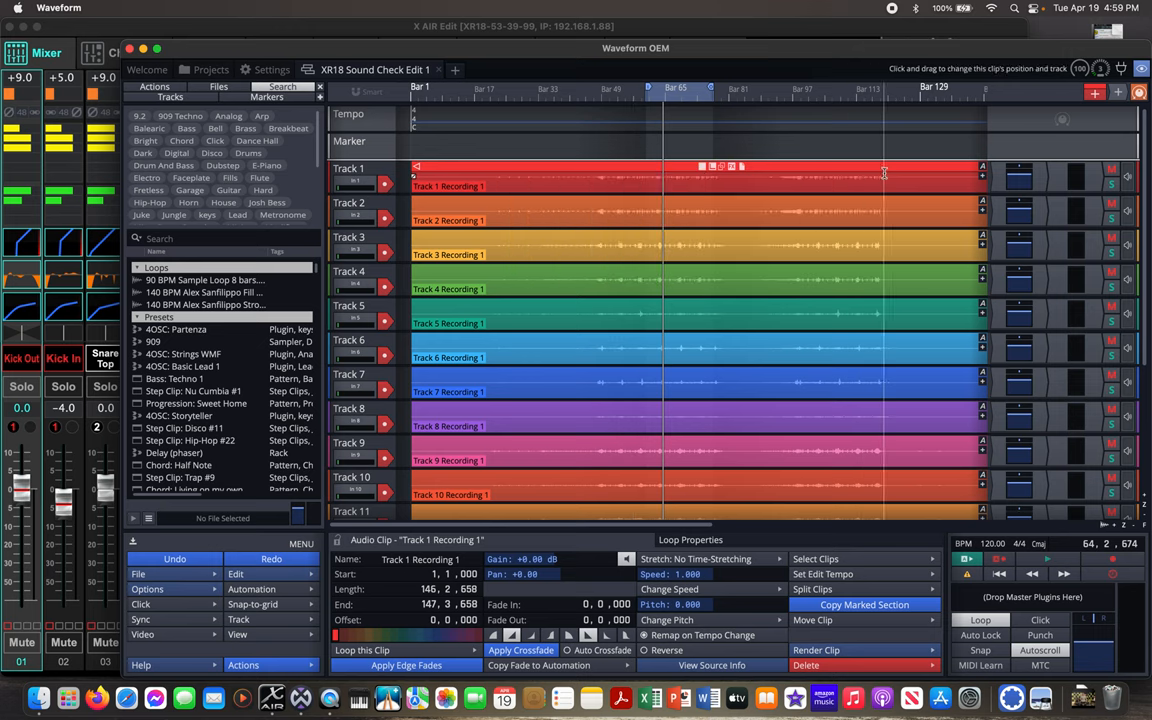
{"action": "mouse_move", "coordinate": [883, 173]}
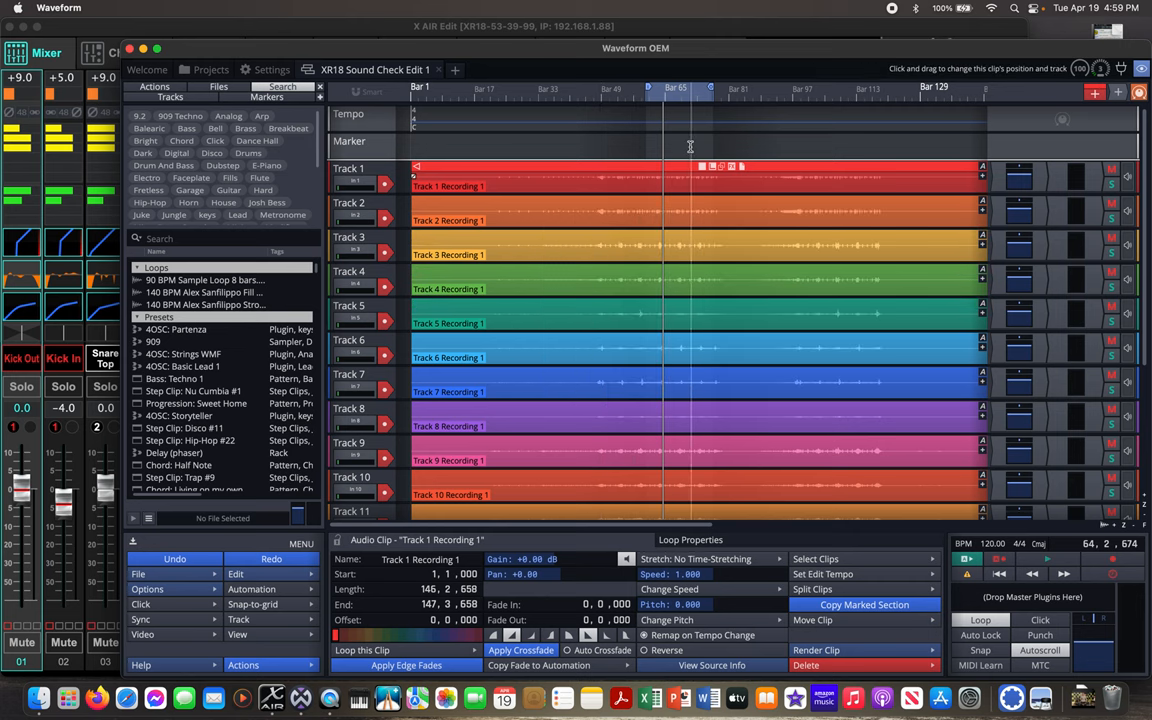
{"action": "mouse_move", "coordinate": [711, 88]}
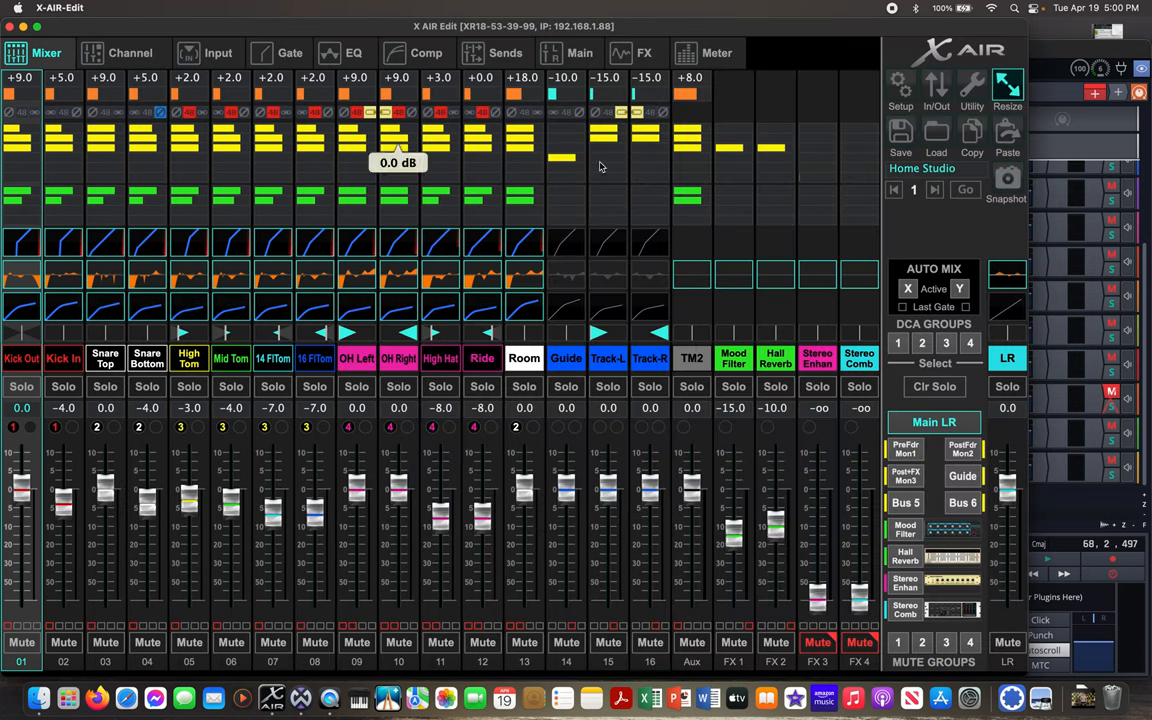
{"action": "mouse_move", "coordinate": [1093, 372]}
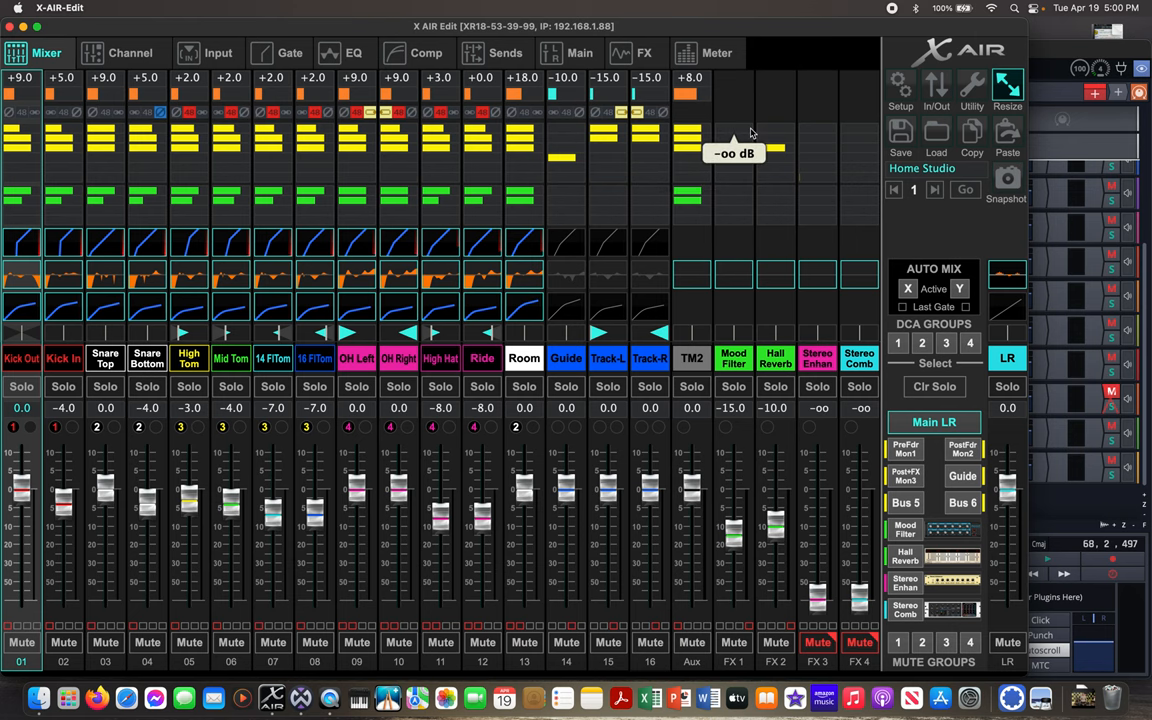
Step: Reopen X AIR Edit's input/output routing, showing USB sends with the Analog tap
{"action": "left_click", "coordinate": [936, 90]}
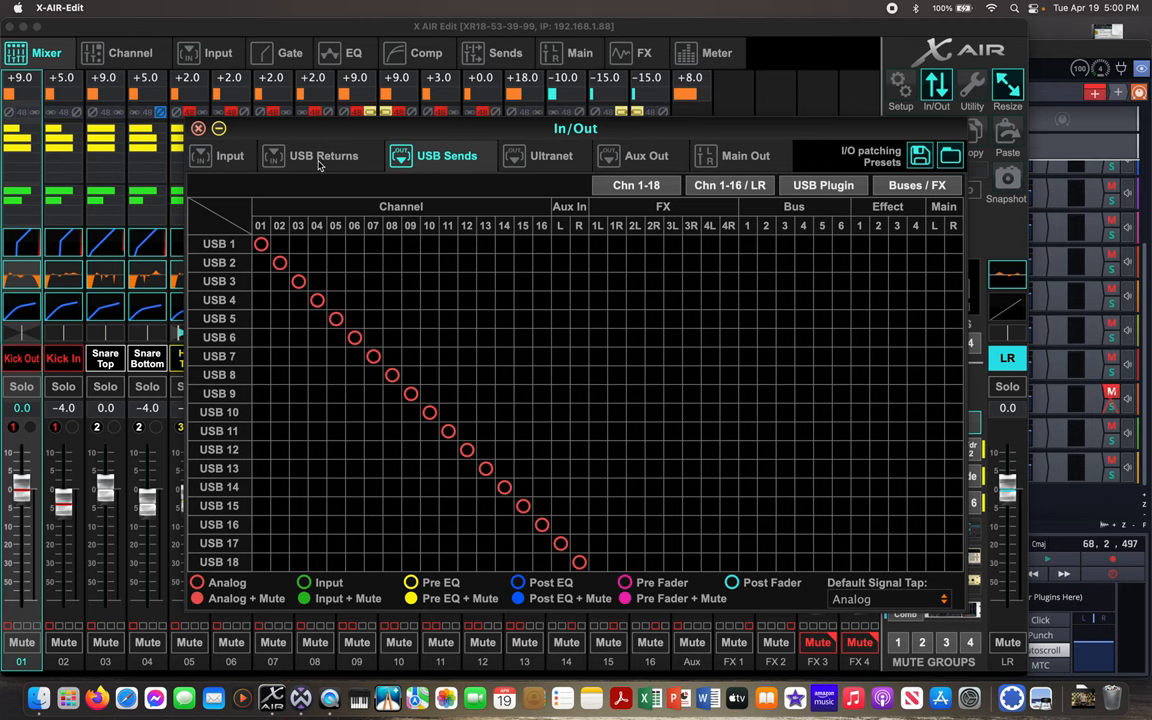
Step: Route channels 1–16 from USB returns instead of analog inputs
{"action": "left_click", "coordinate": [323, 155]}
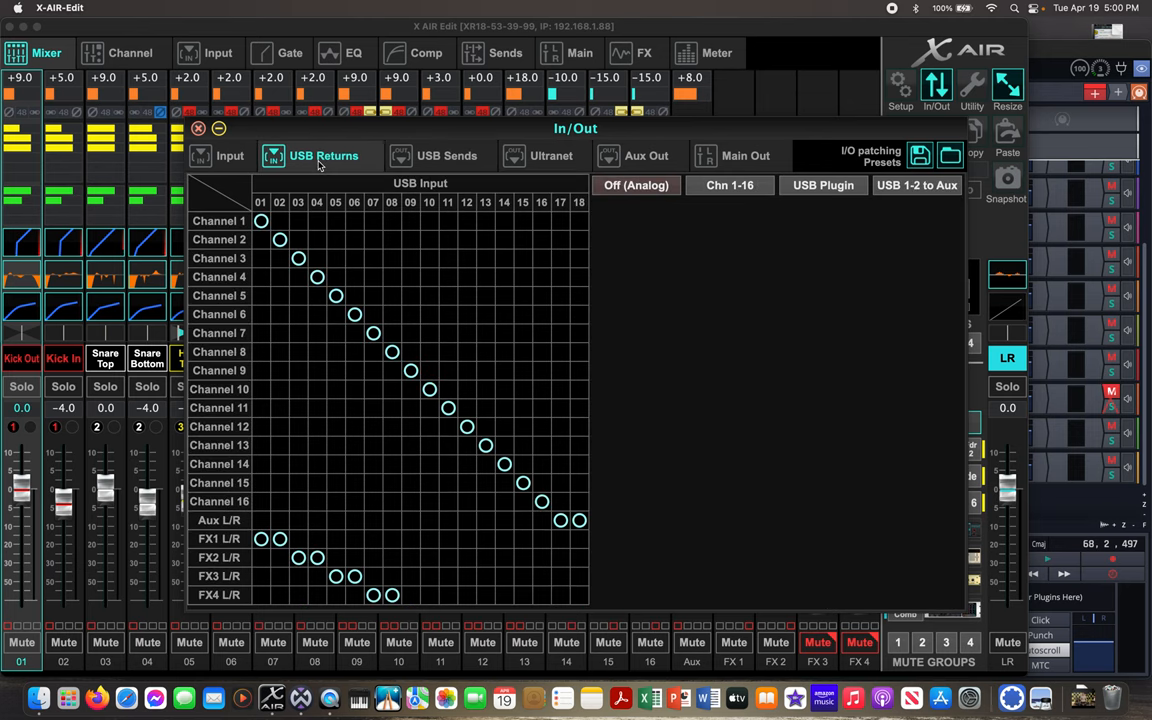
{"action": "mouse_move", "coordinate": [630, 200]}
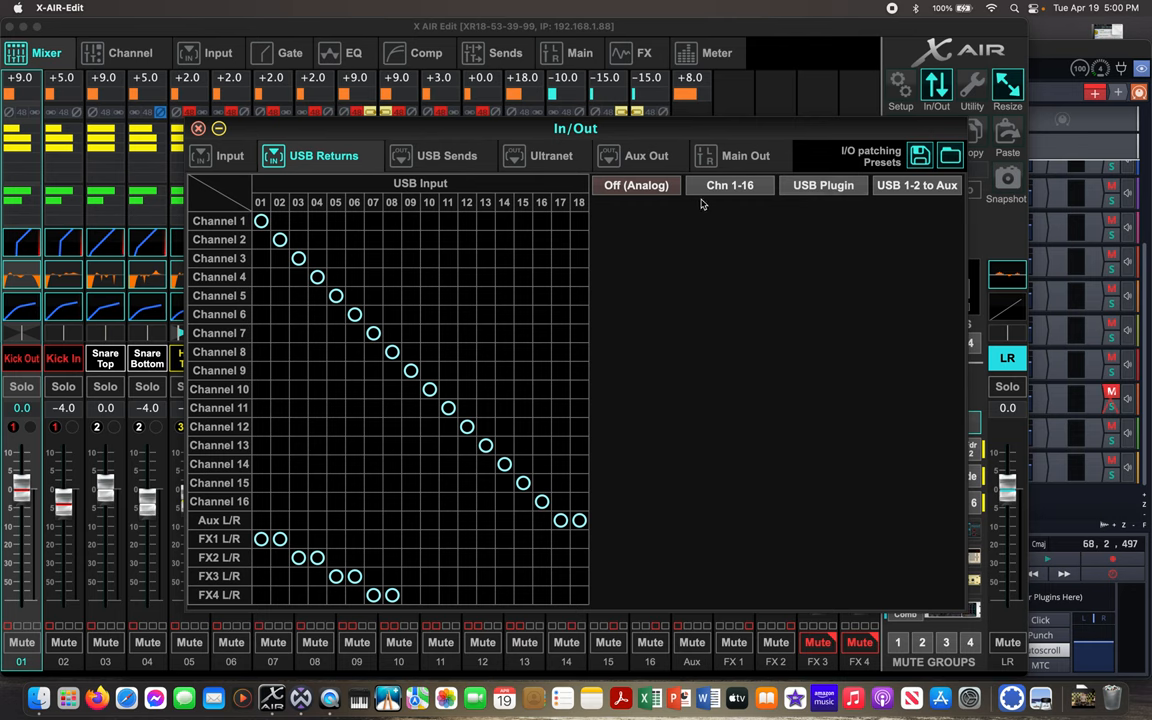
{"action": "mouse_move", "coordinate": [763, 152]}
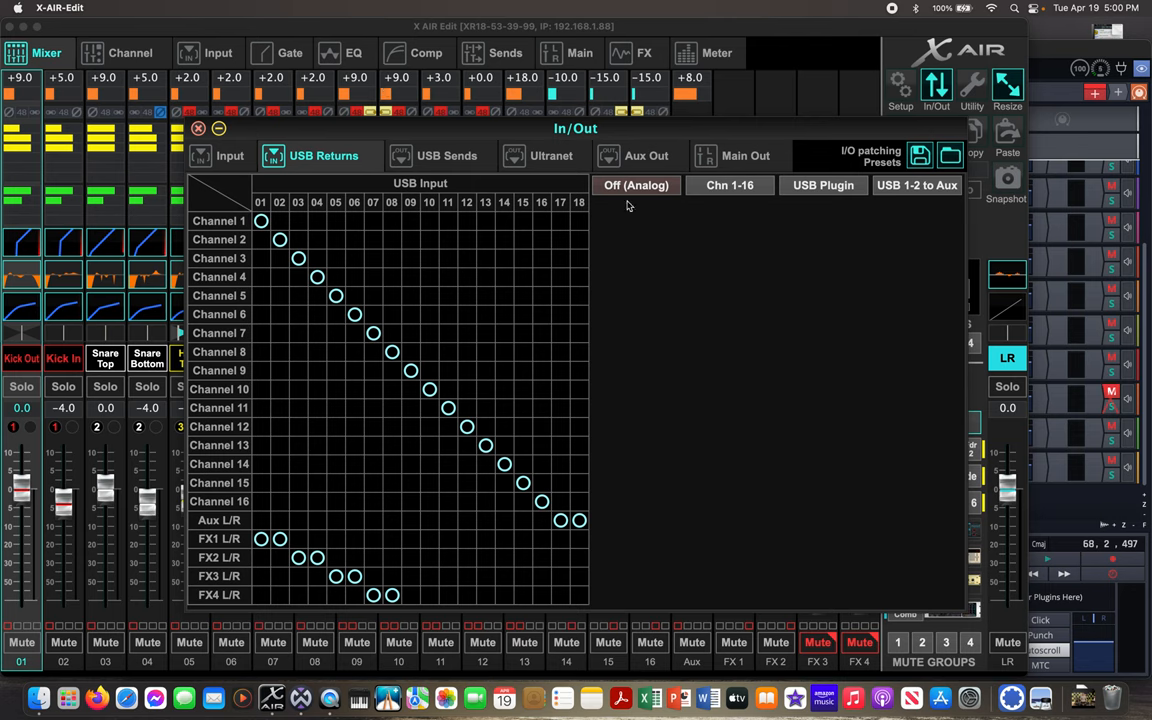
{"action": "left_click", "coordinate": [729, 185]}
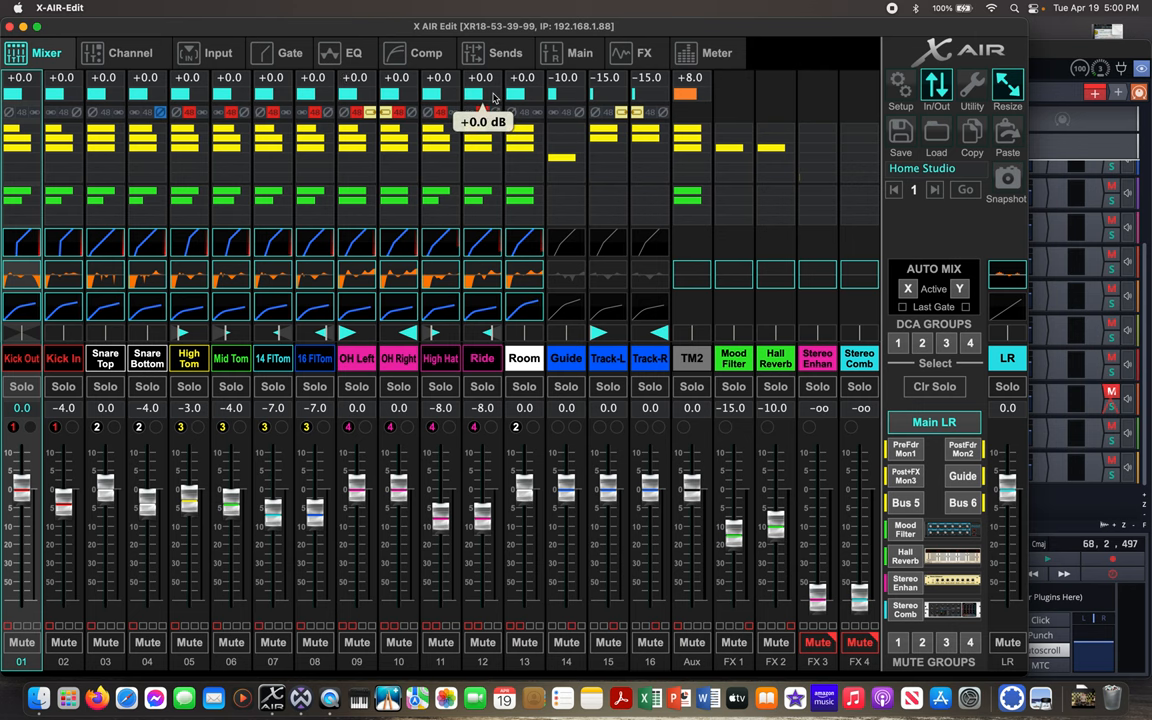
Step: Check Kick Out's input source reads USB return 1, then select Kick In
{"action": "left_click", "coordinate": [128, 53]}
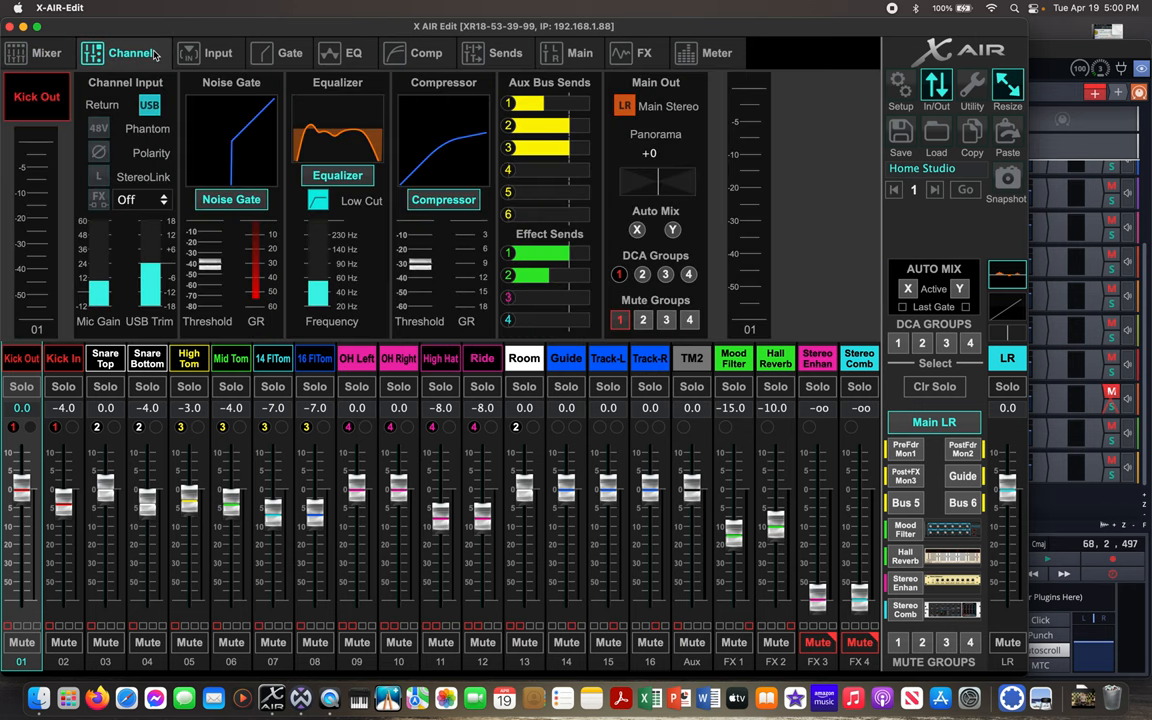
{"action": "mouse_move", "coordinate": [178, 84]}
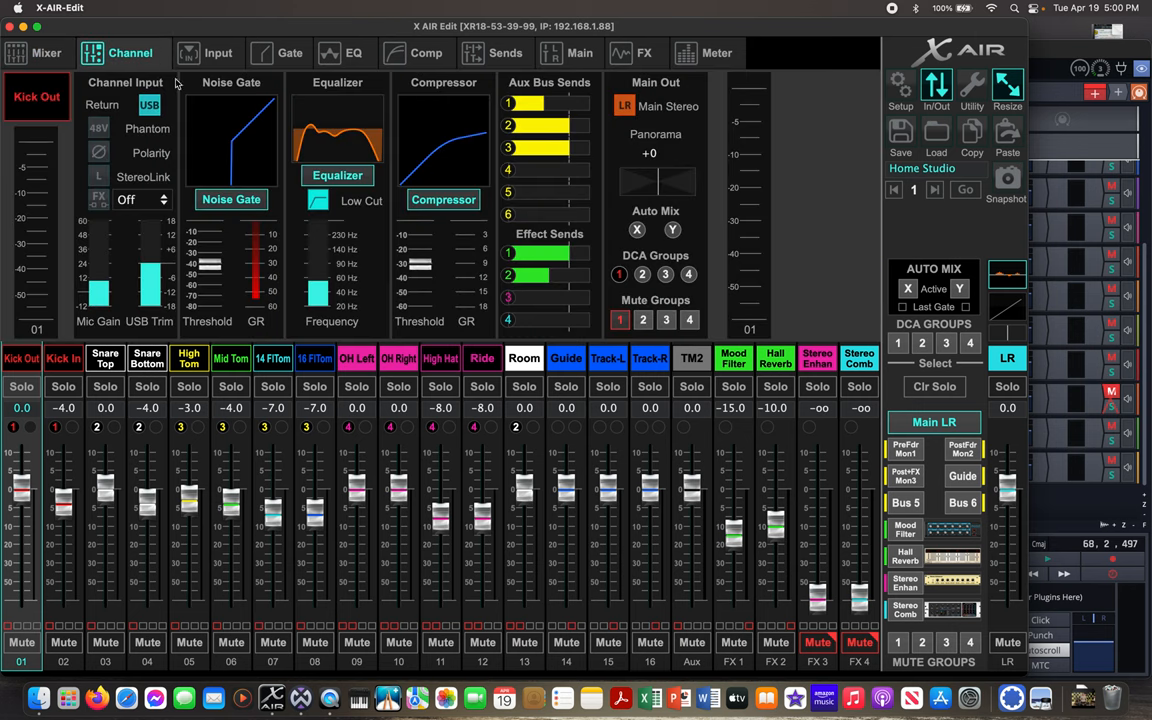
{"action": "left_click", "coordinate": [206, 53]}
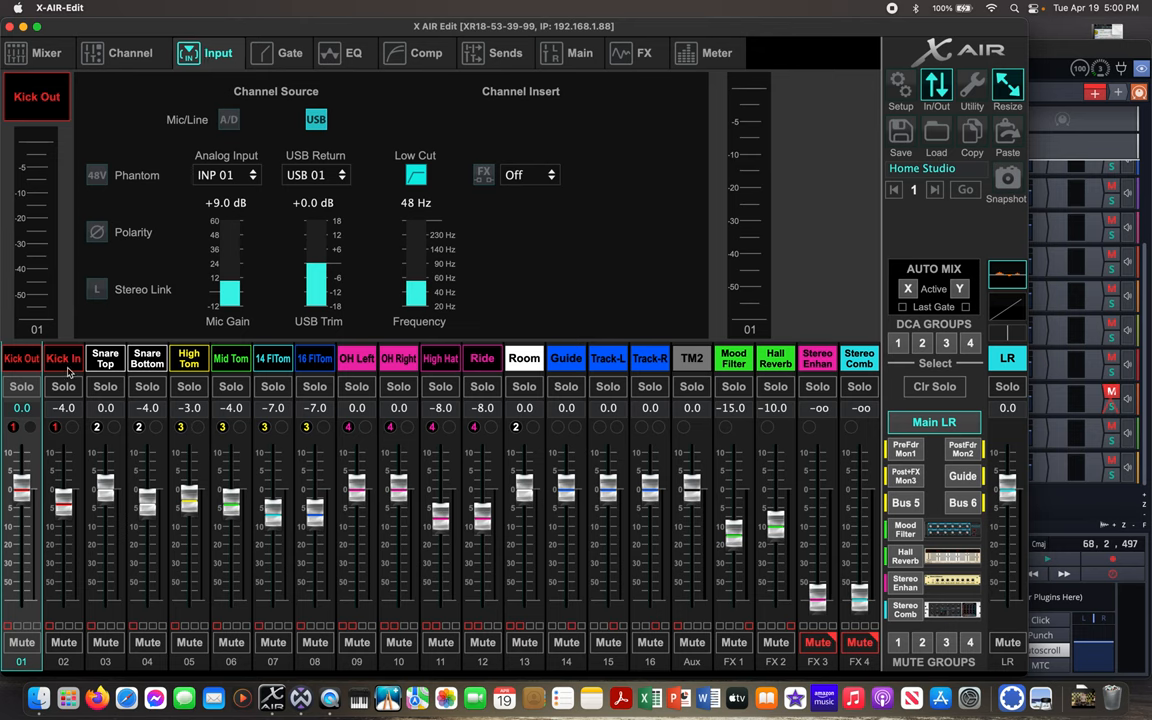
{"action": "left_click", "coordinate": [105, 357]}
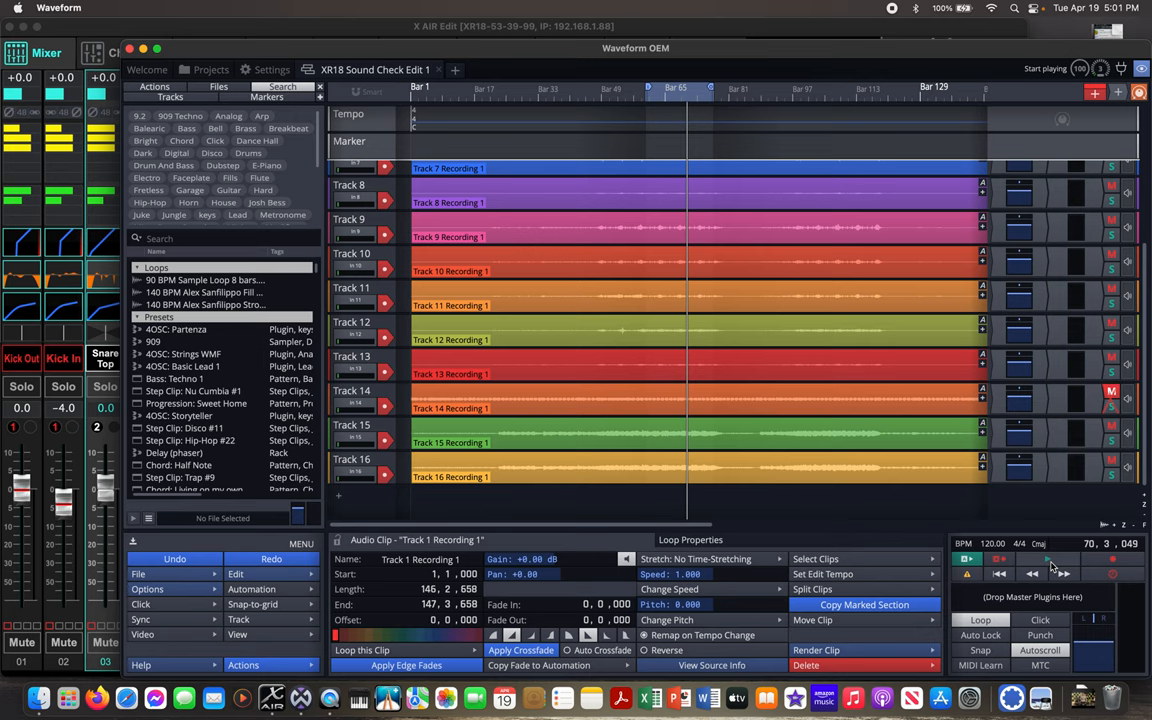
{"action": "mouse_move", "coordinate": [1050, 495]}
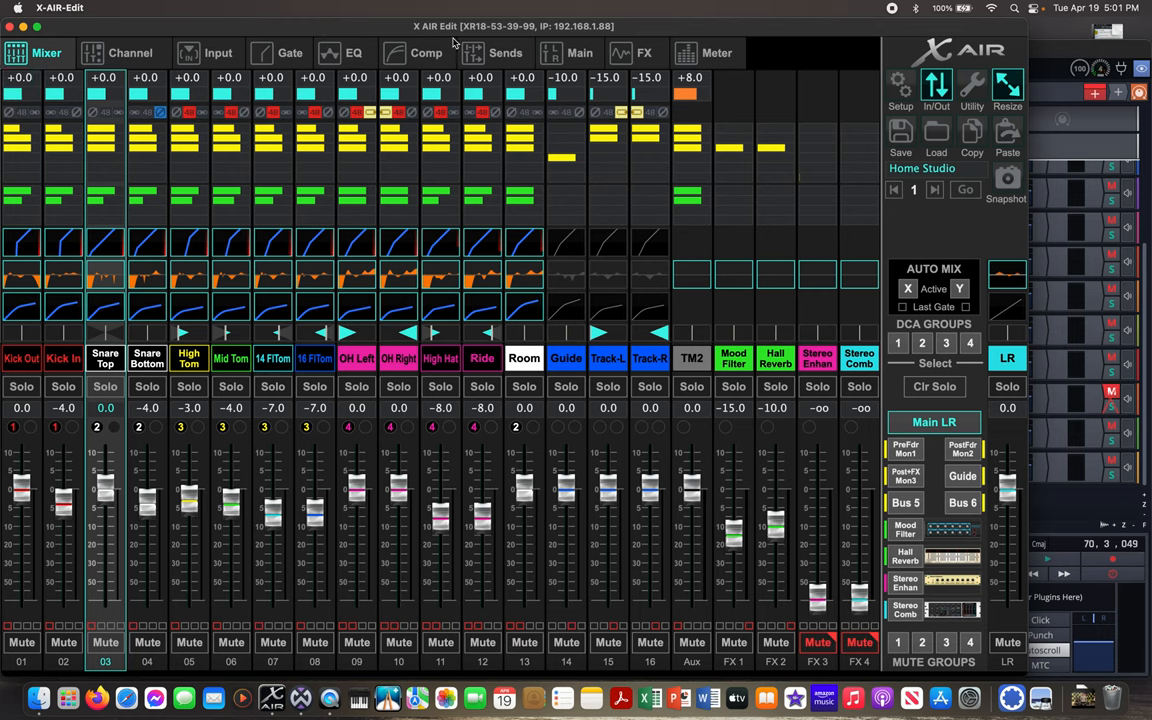
{"action": "mouse_move", "coordinate": [160, 100]}
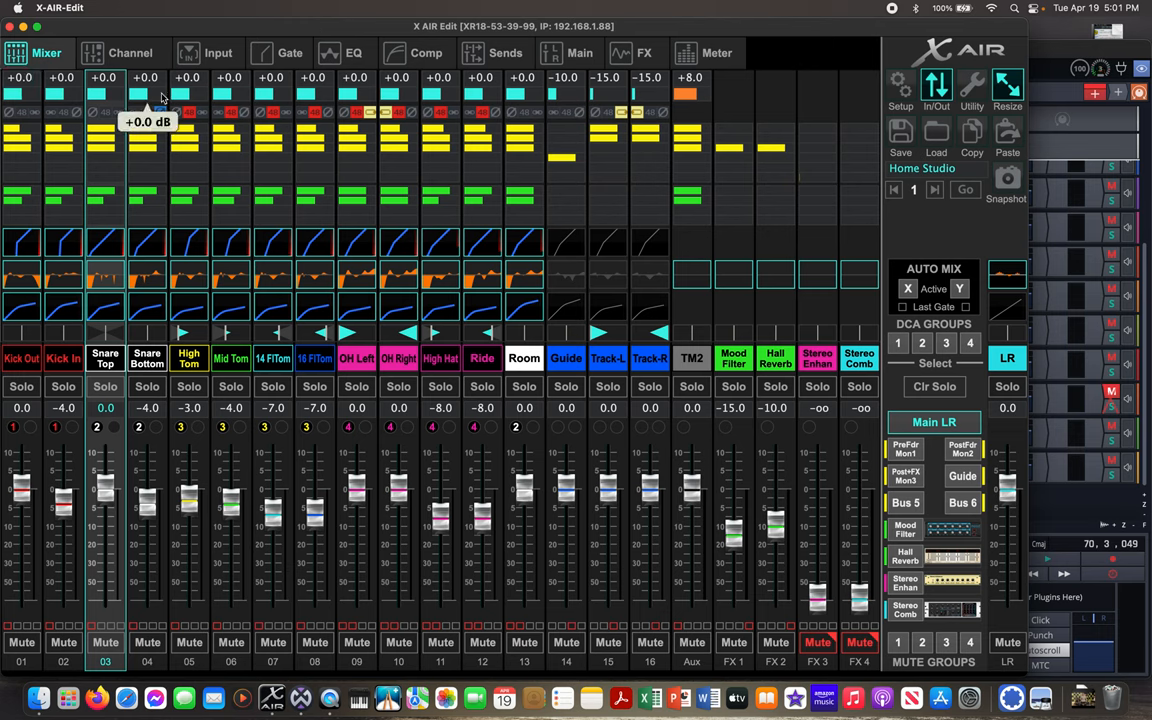
{"action": "mouse_move", "coordinate": [183, 356]}
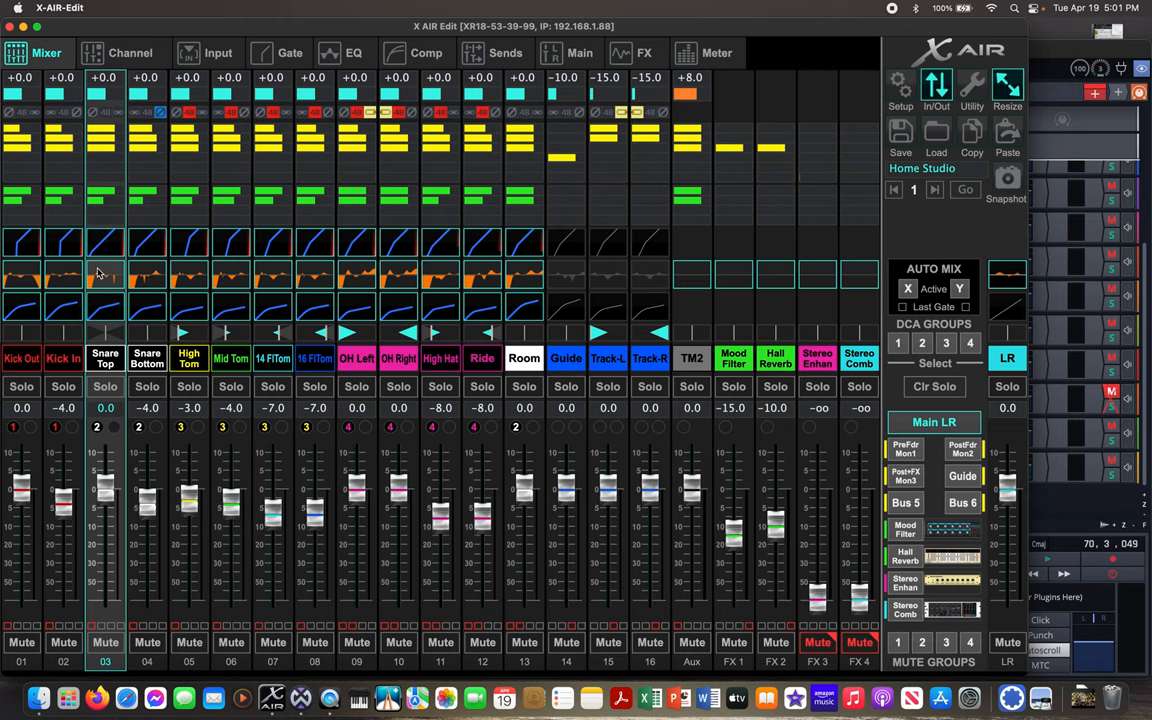
{"action": "mouse_move", "coordinate": [254, 168]}
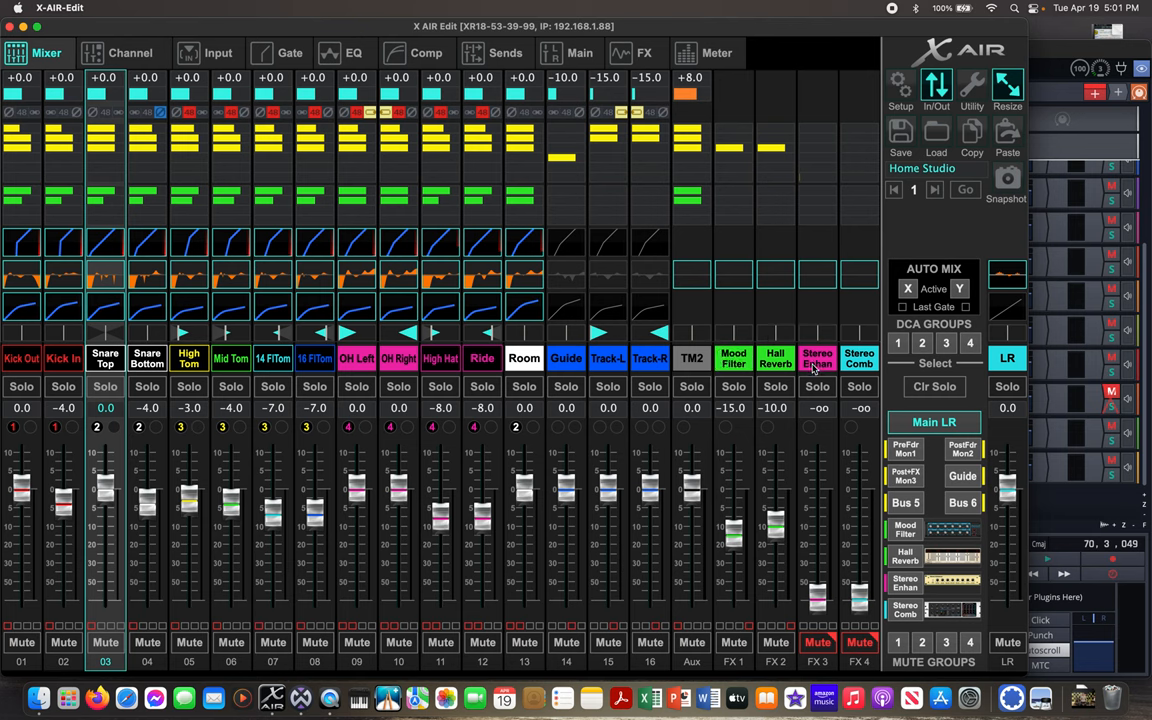
{"action": "mouse_move", "coordinate": [857, 372]}
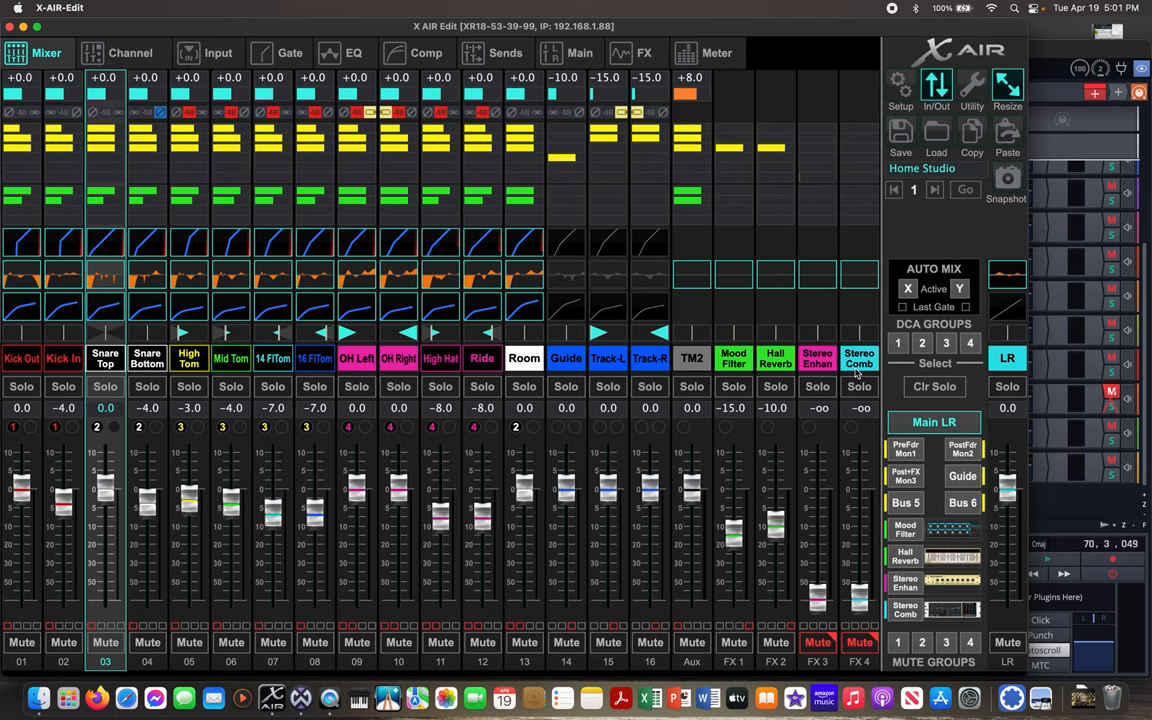
{"action": "mouse_move", "coordinate": [368, 294]}
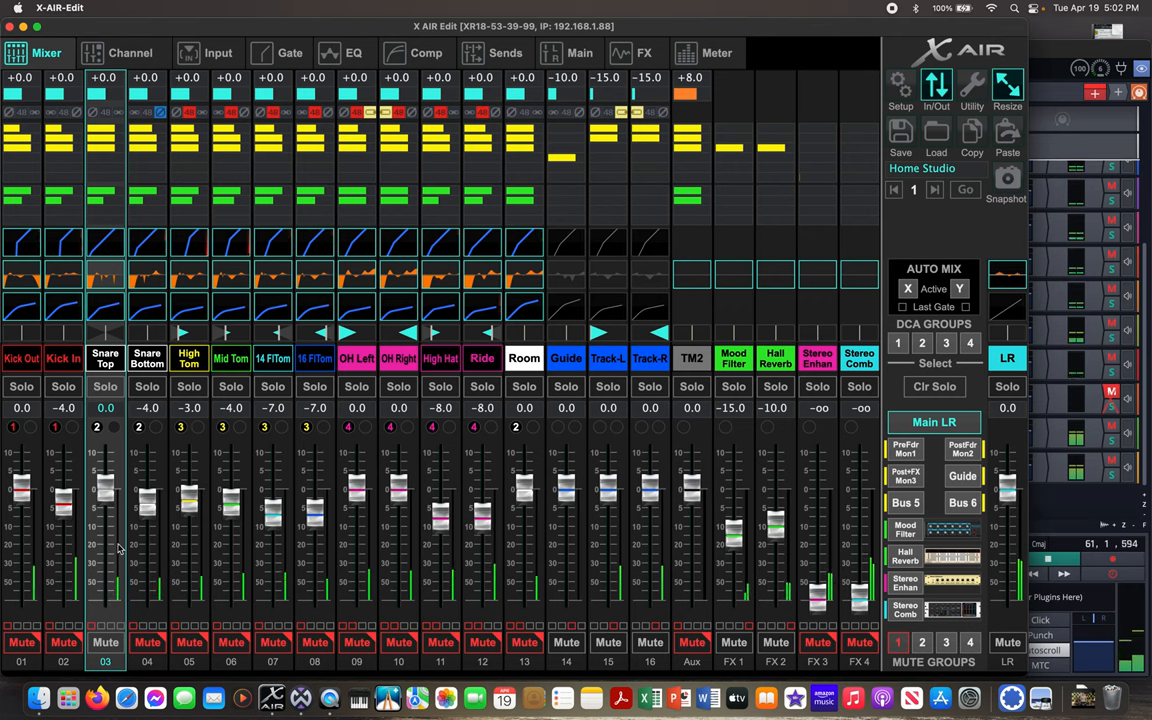
{"action": "mouse_move", "coordinate": [110, 596]}
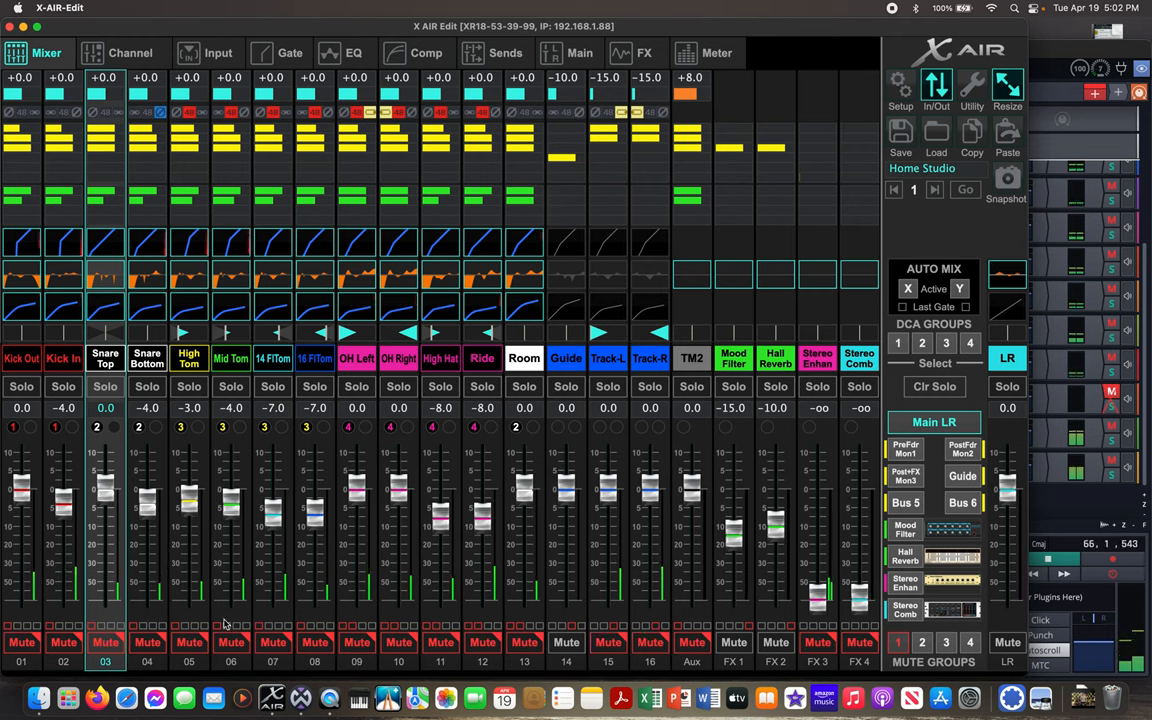
Step: Unmute Snare Top so it plays alone and open its EQ page
{"action": "left_click", "coordinate": [105, 642]}
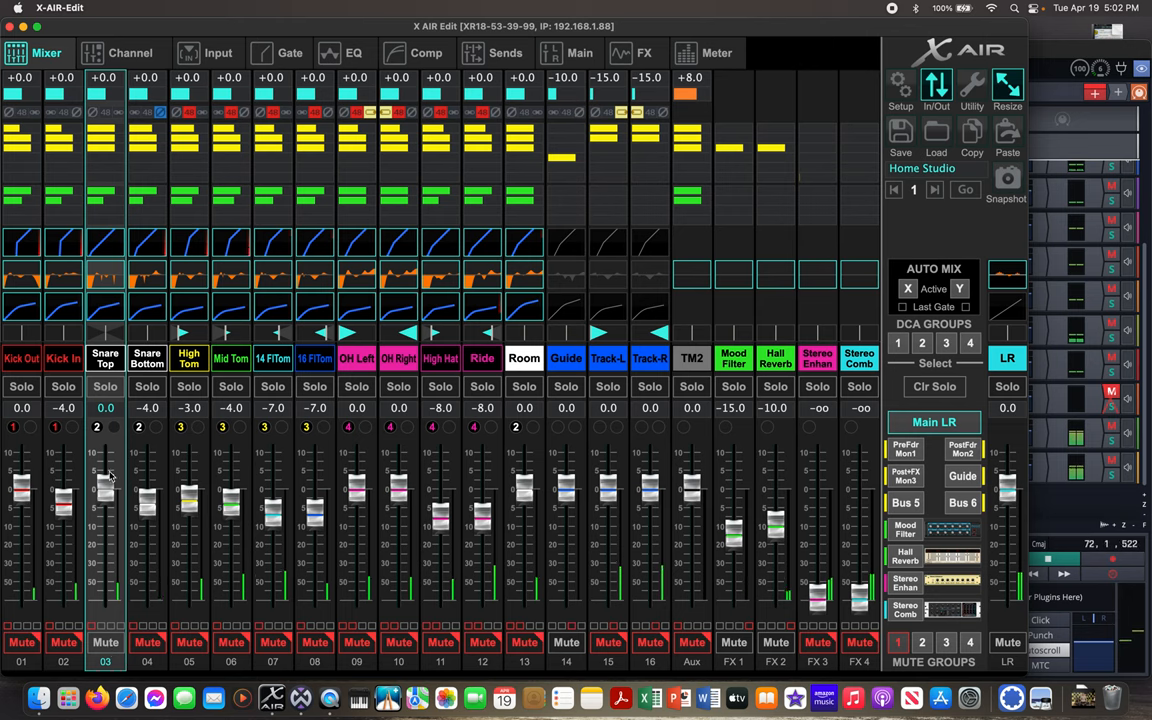
{"action": "mouse_move", "coordinate": [140, 293]}
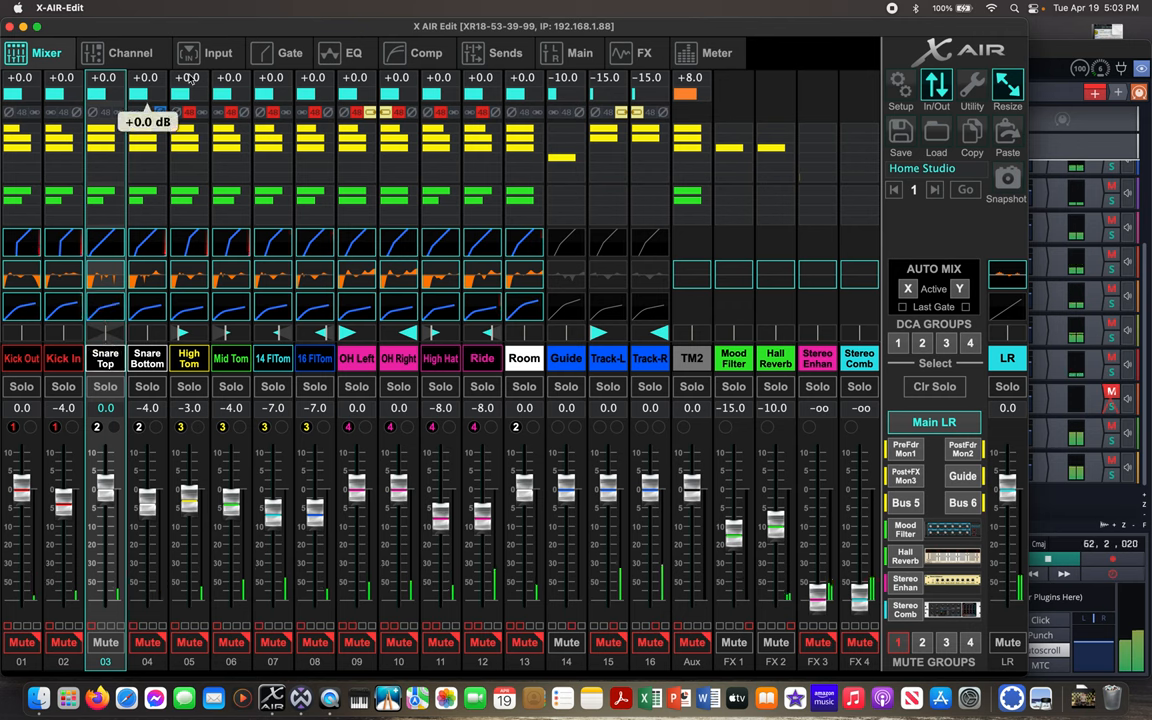
{"action": "left_click", "coordinate": [354, 53]}
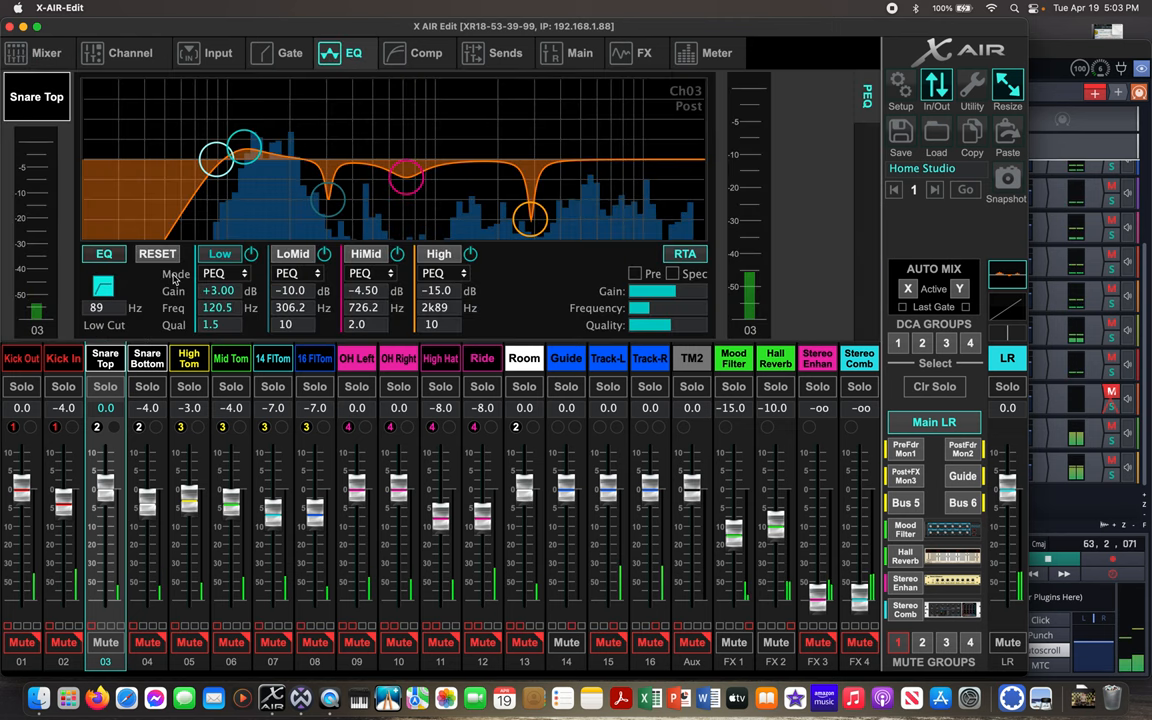
Step: Adjust a Snare Top EQ band during playback, then return to the mixer overview
{"action": "left_click", "coordinate": [104, 253]}
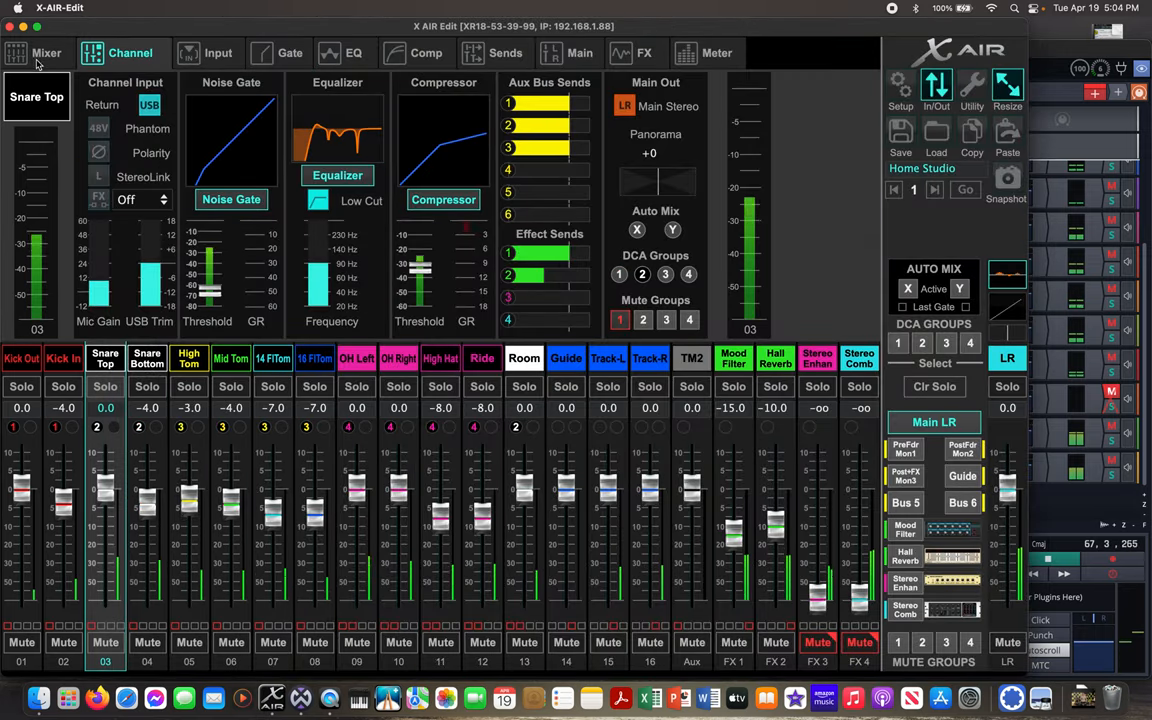
{"action": "left_click", "coordinate": [38, 53]}
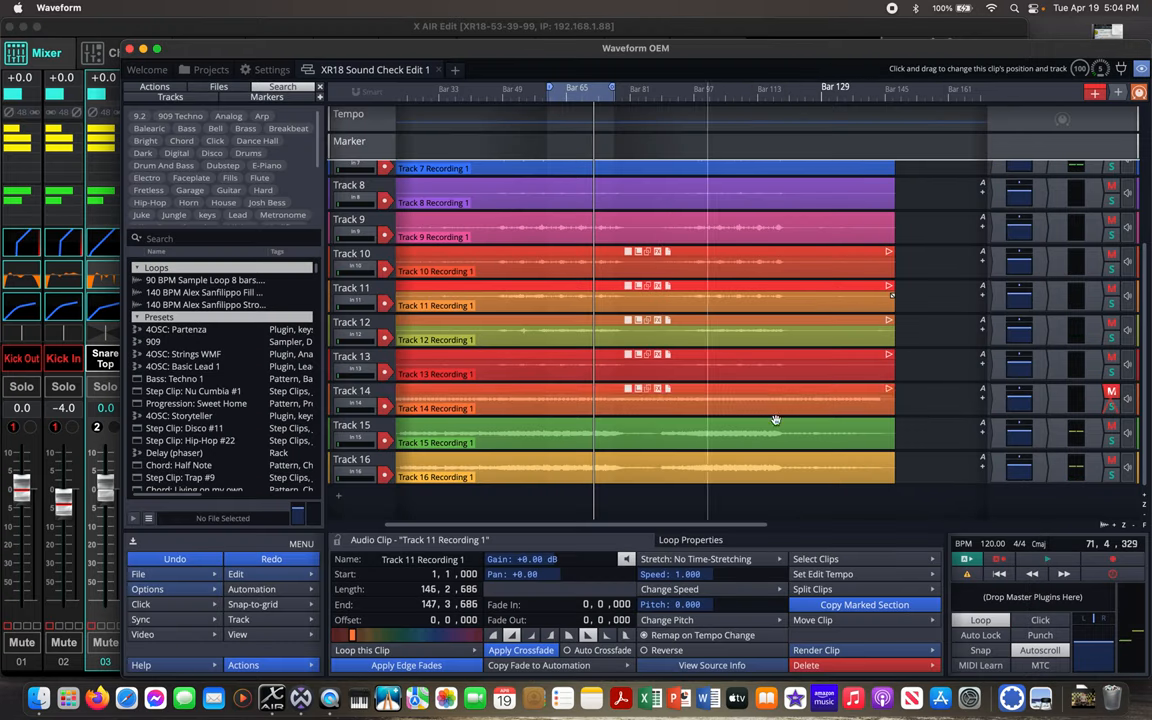
{"action": "mouse_move", "coordinate": [778, 318]}
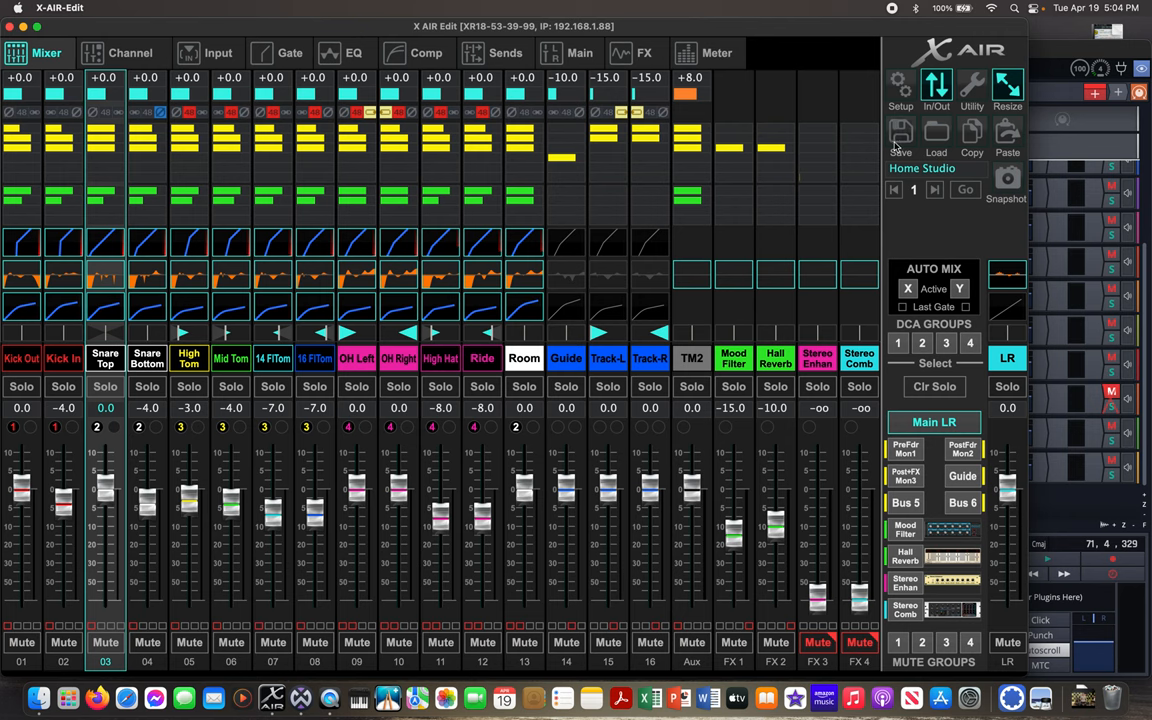
{"action": "mouse_move", "coordinate": [910, 137]}
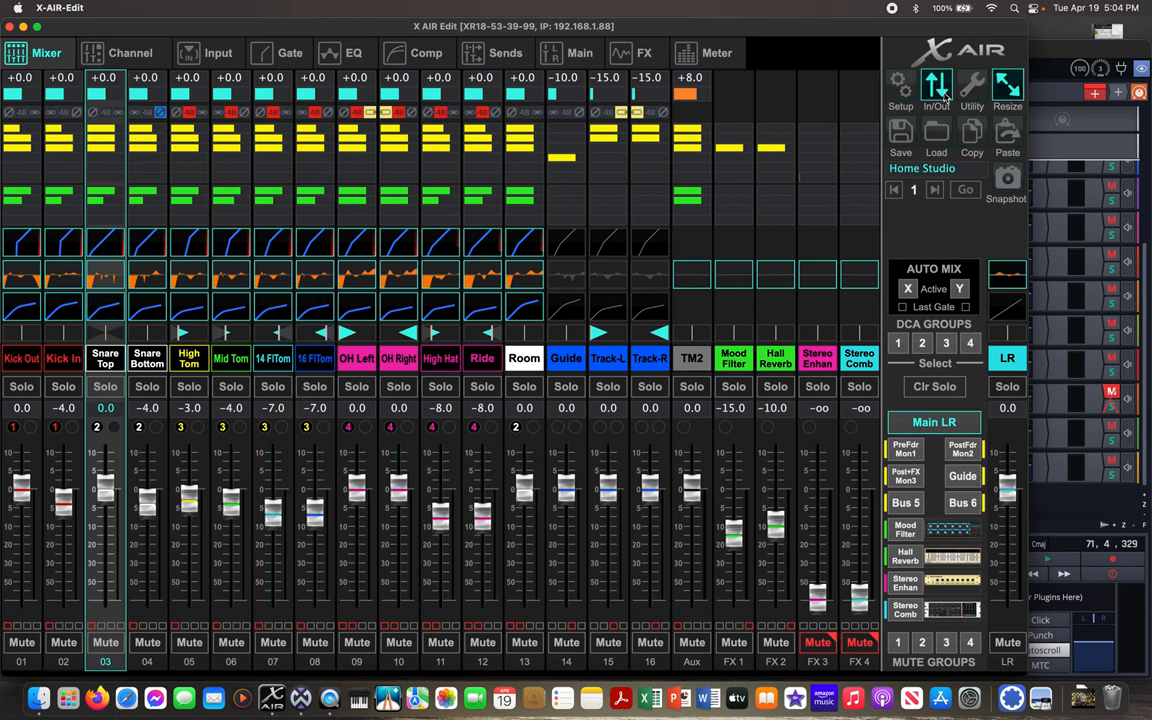
Step: Switch USB Returns to Off (Analog) in the In/Out window and close it
{"action": "left_click", "coordinate": [936, 90]}
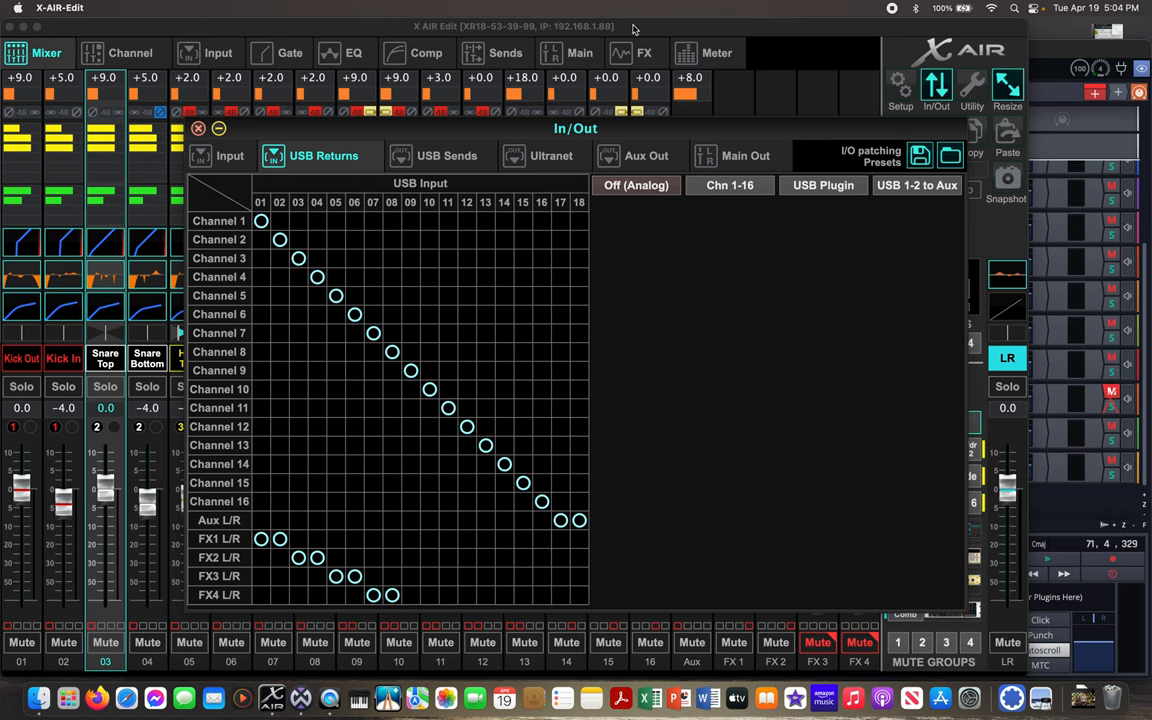
{"action": "left_click", "coordinate": [198, 128]}
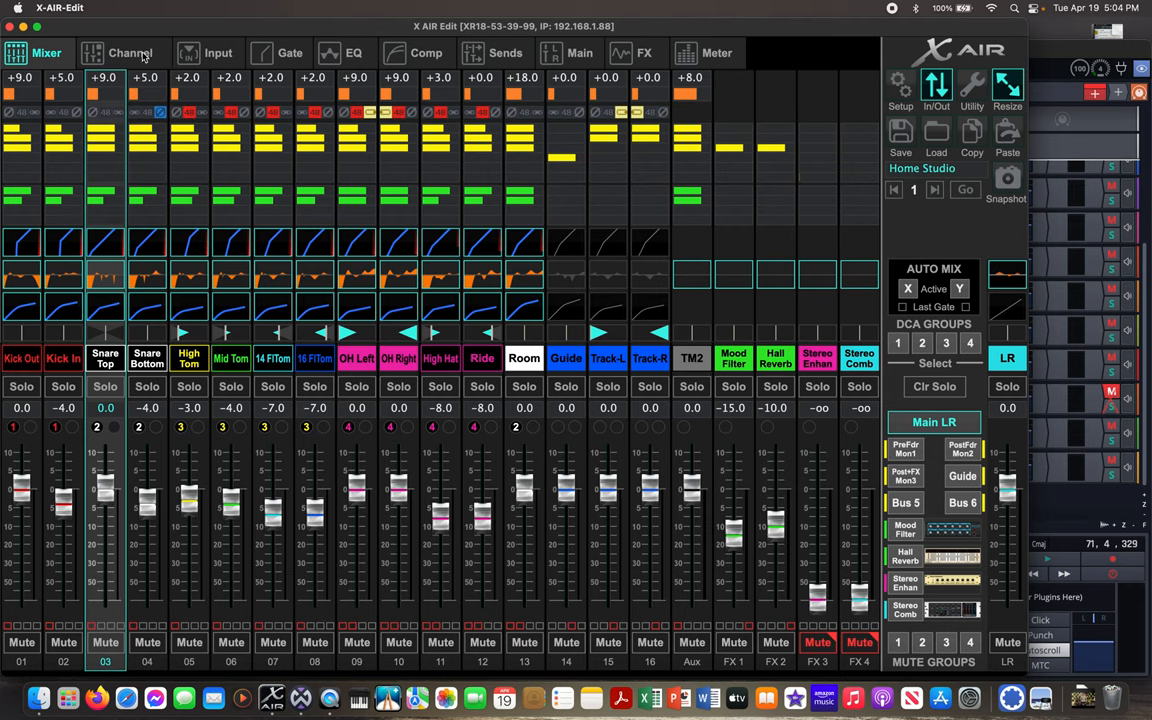
Step: Set the Channel Source of Guide, Track-L and Track-R to USB
{"action": "left_click", "coordinate": [218, 53]}
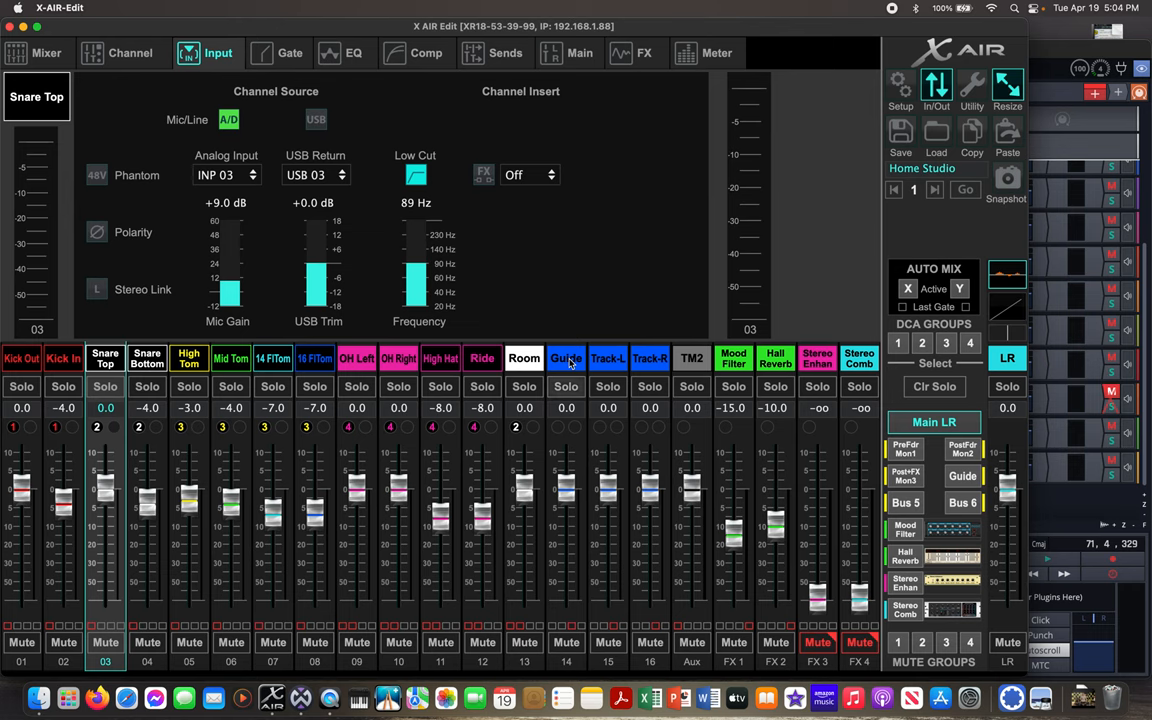
{"action": "left_click", "coordinate": [608, 357]}
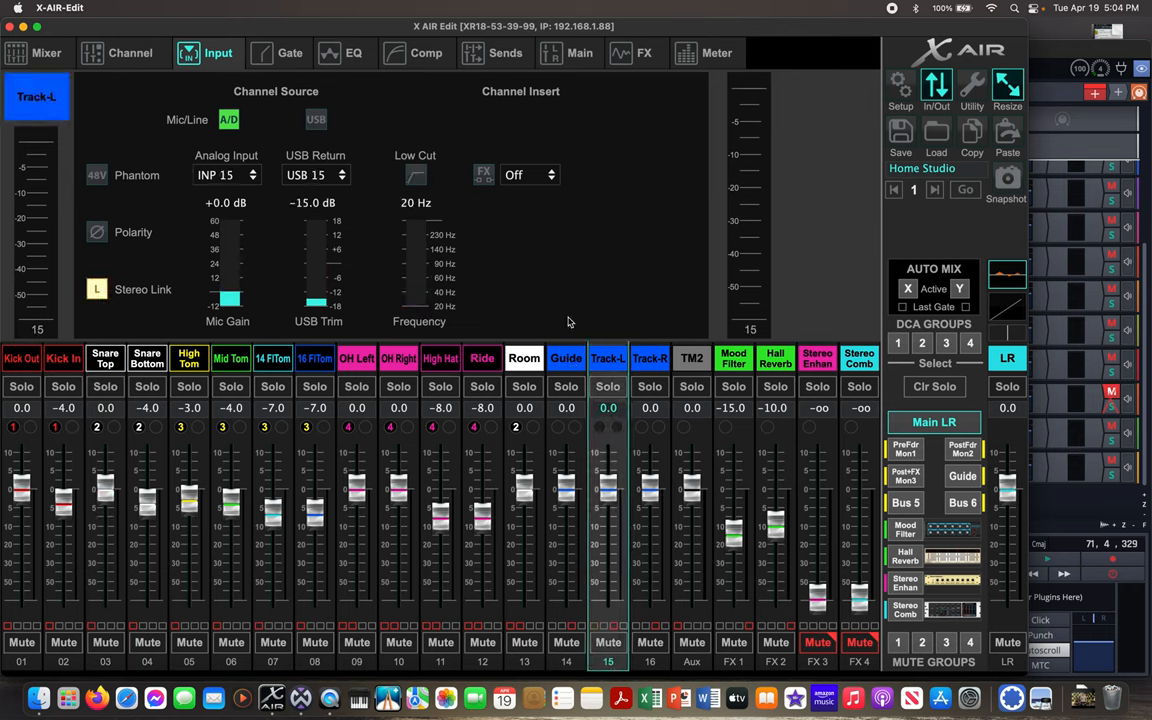
{"action": "left_click", "coordinate": [316, 119]}
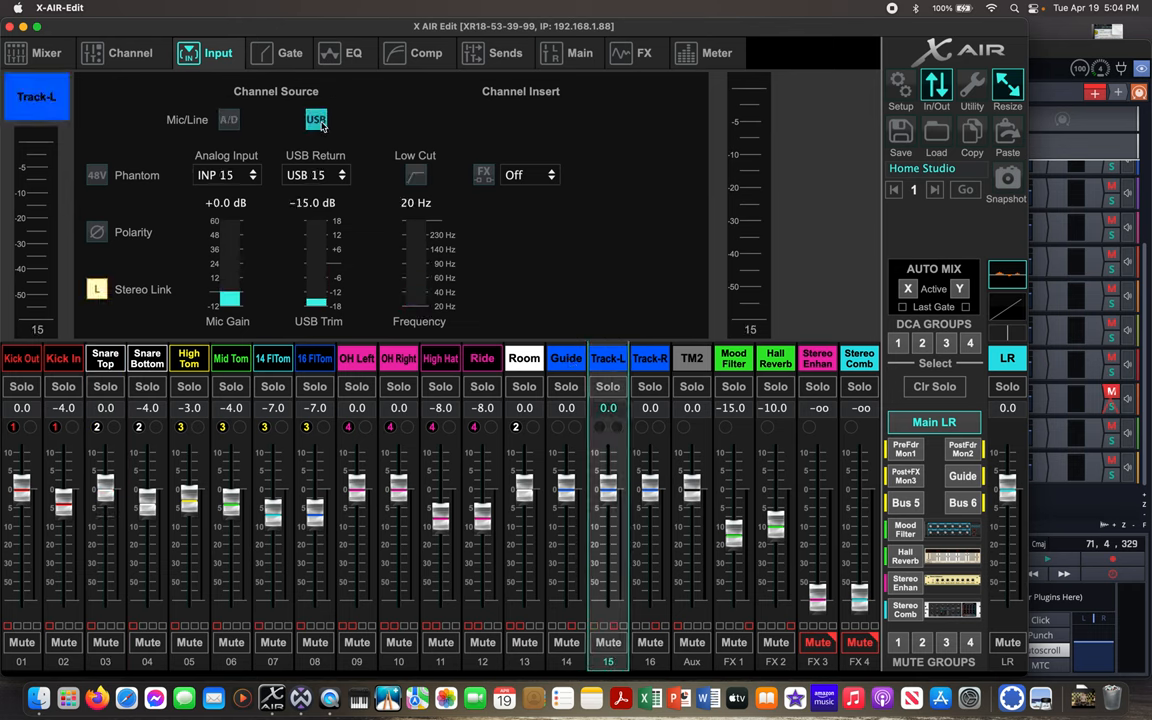
{"action": "left_click", "coordinate": [46, 53]}
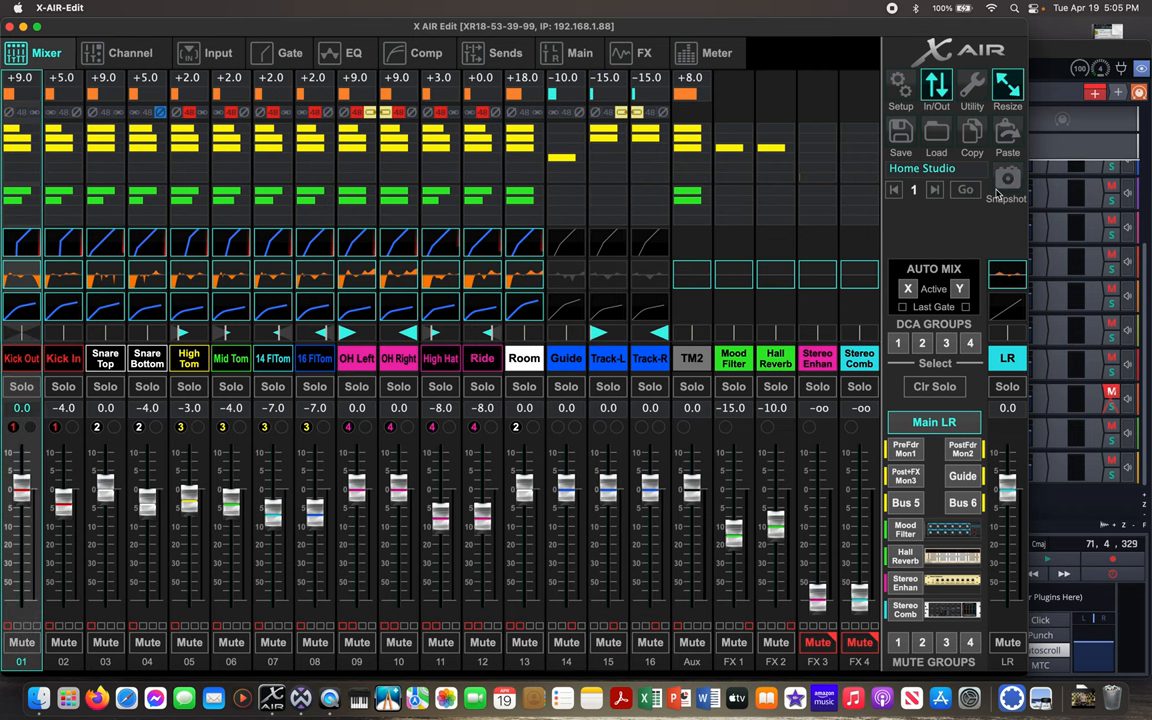
Step: Save the mix into snapshot slot 1 'Home Studio'
{"action": "left_click", "coordinate": [1007, 179]}
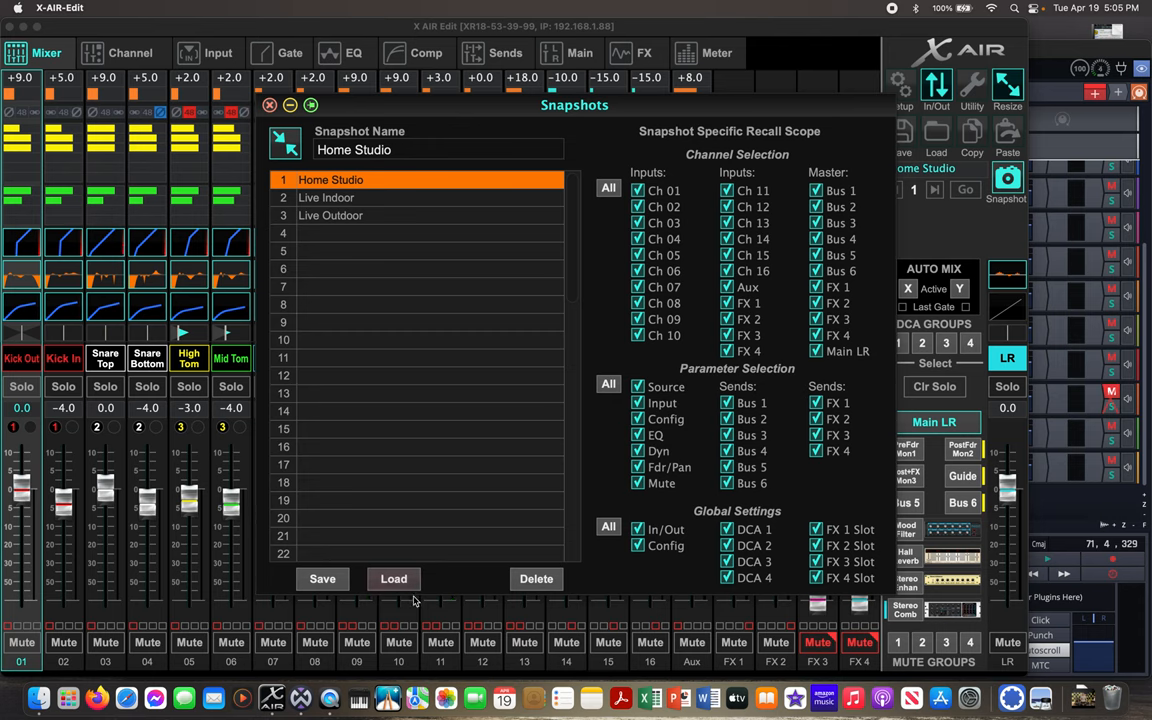
{"action": "left_click", "coordinate": [393, 578]}
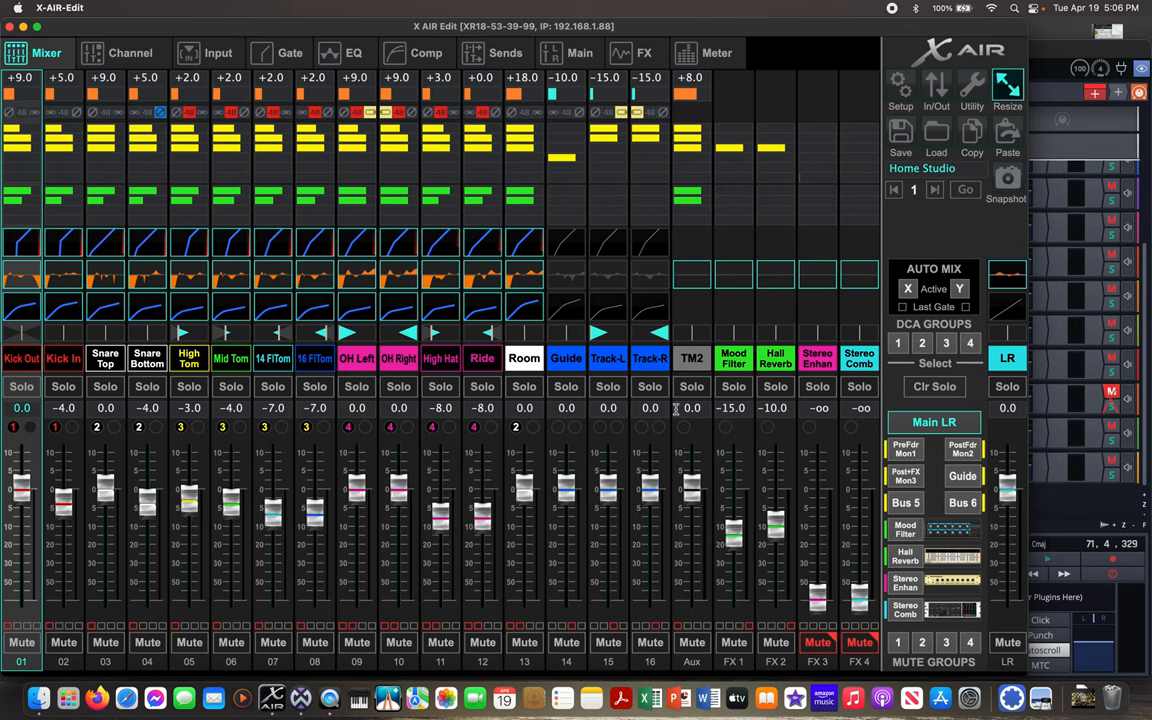
{"action": "mouse_move", "coordinate": [992, 55]}
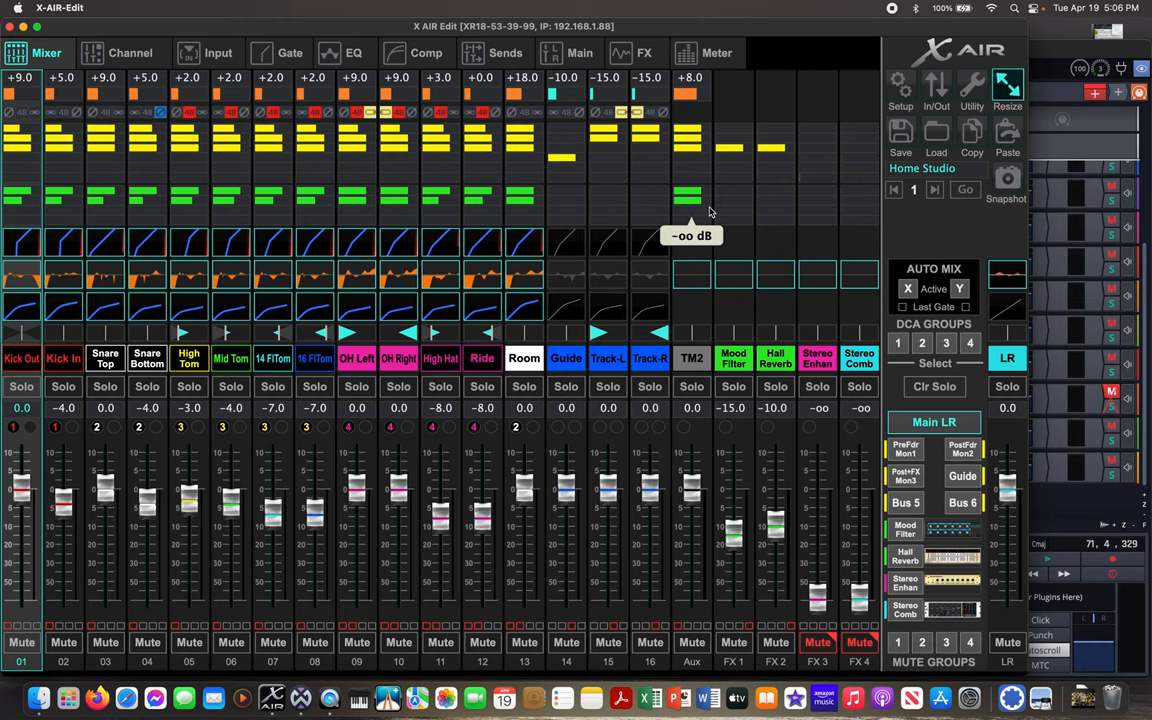
{"action": "mouse_move", "coordinate": [818, 82]}
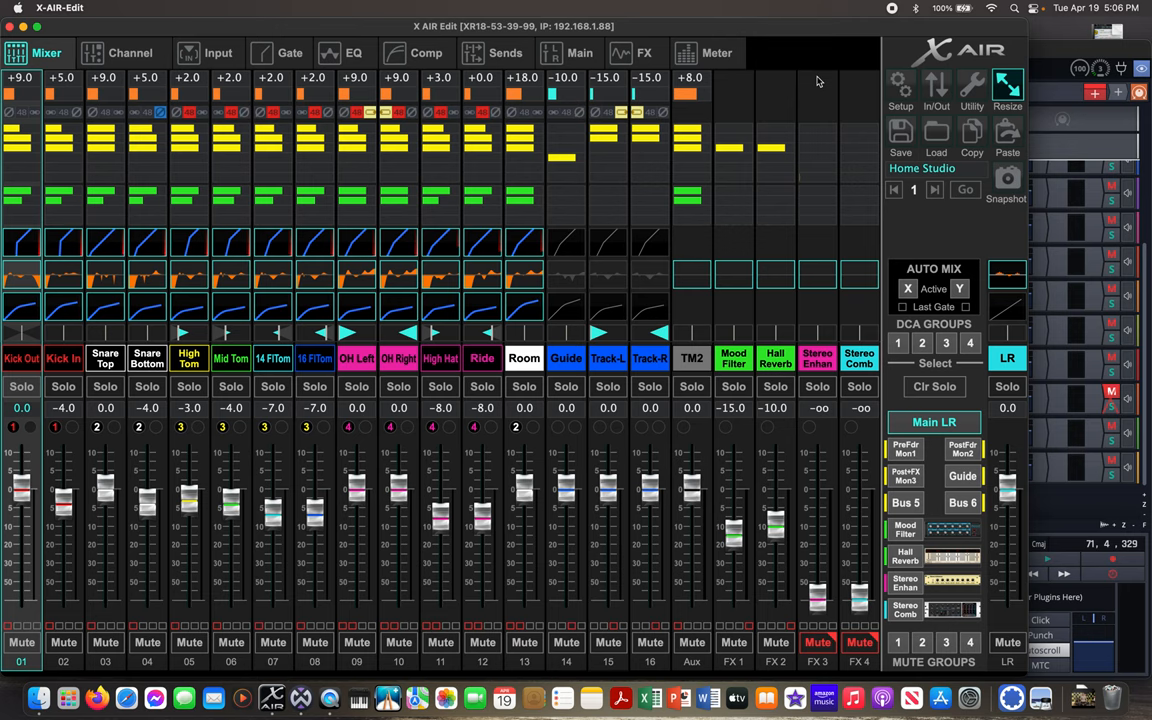
{"action": "mouse_move", "coordinate": [28, 30]}
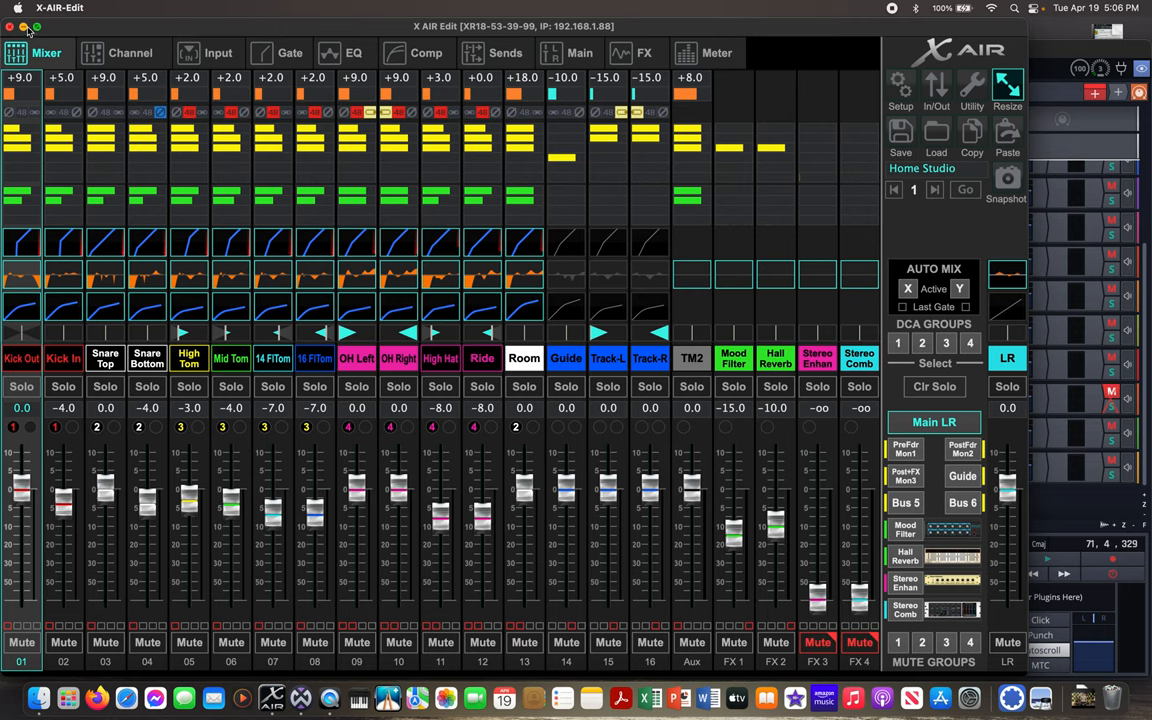